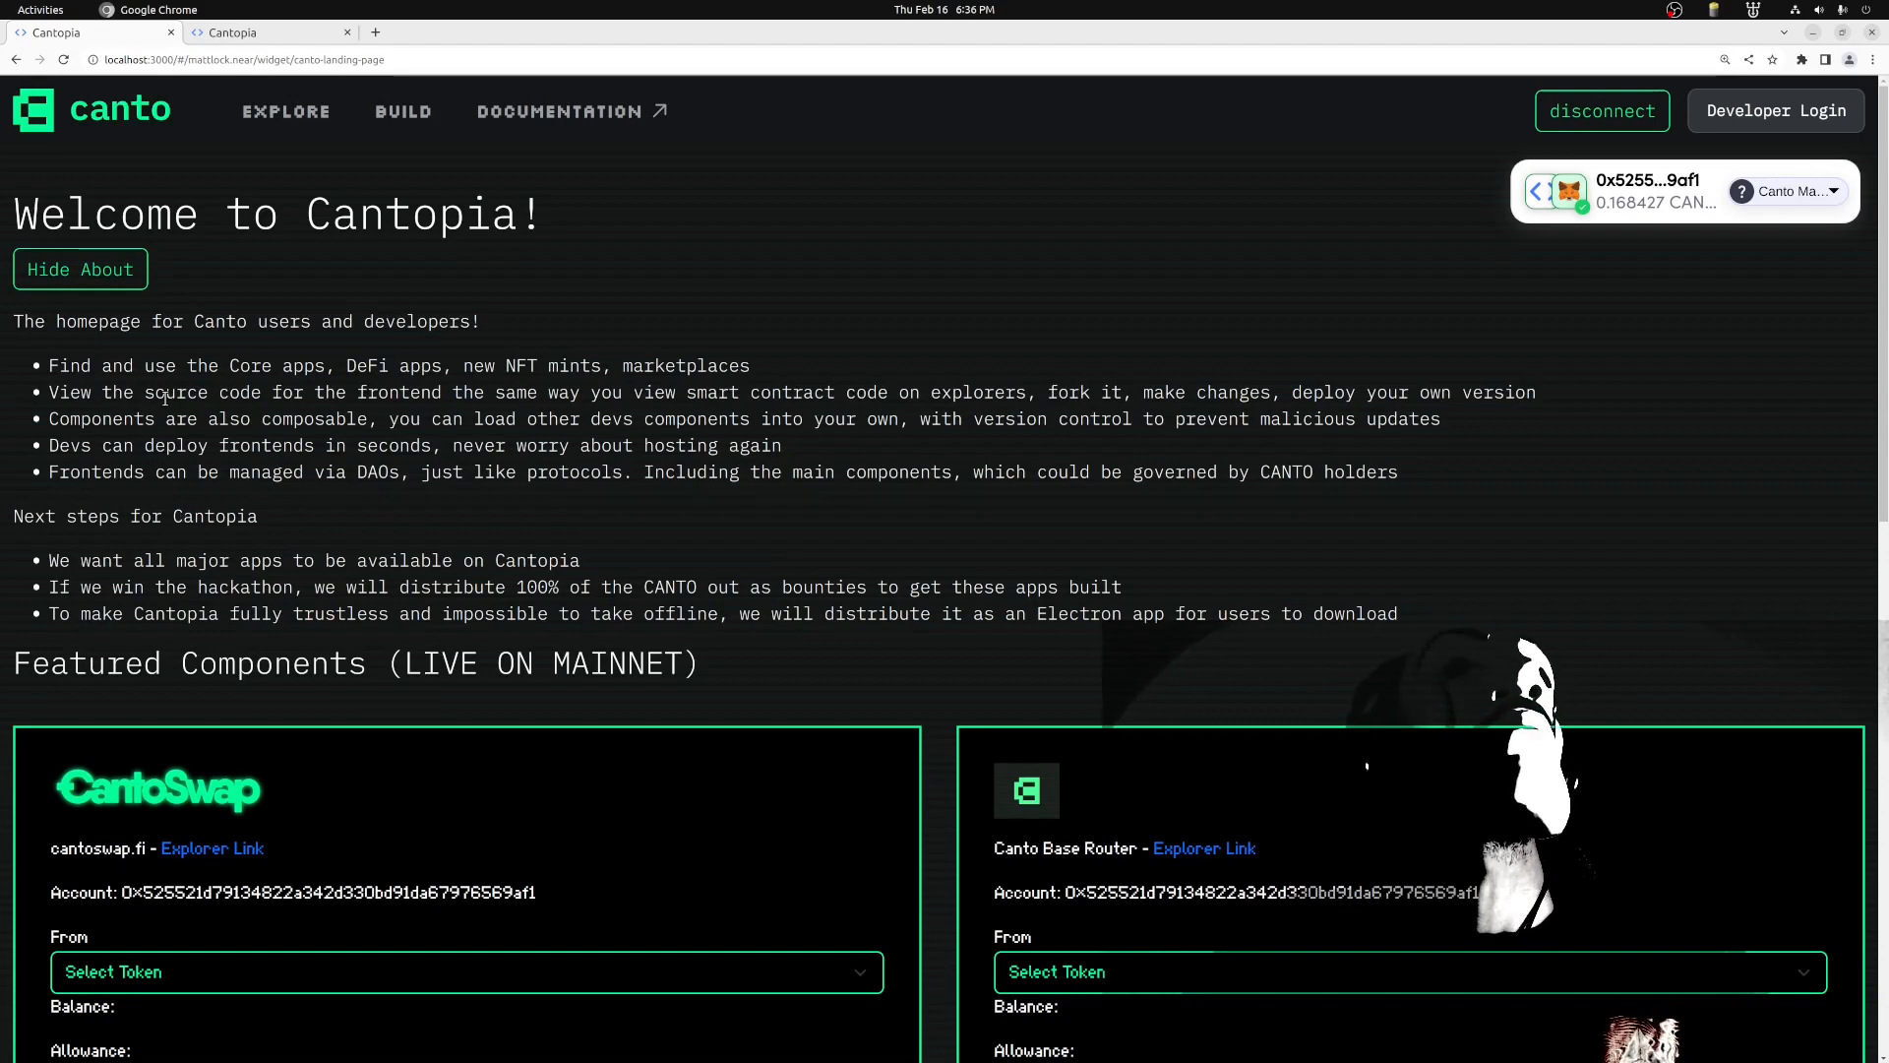
# Scroll down to the Featured Components CantoSwap swap widget
pyautogui.scroll(-3)
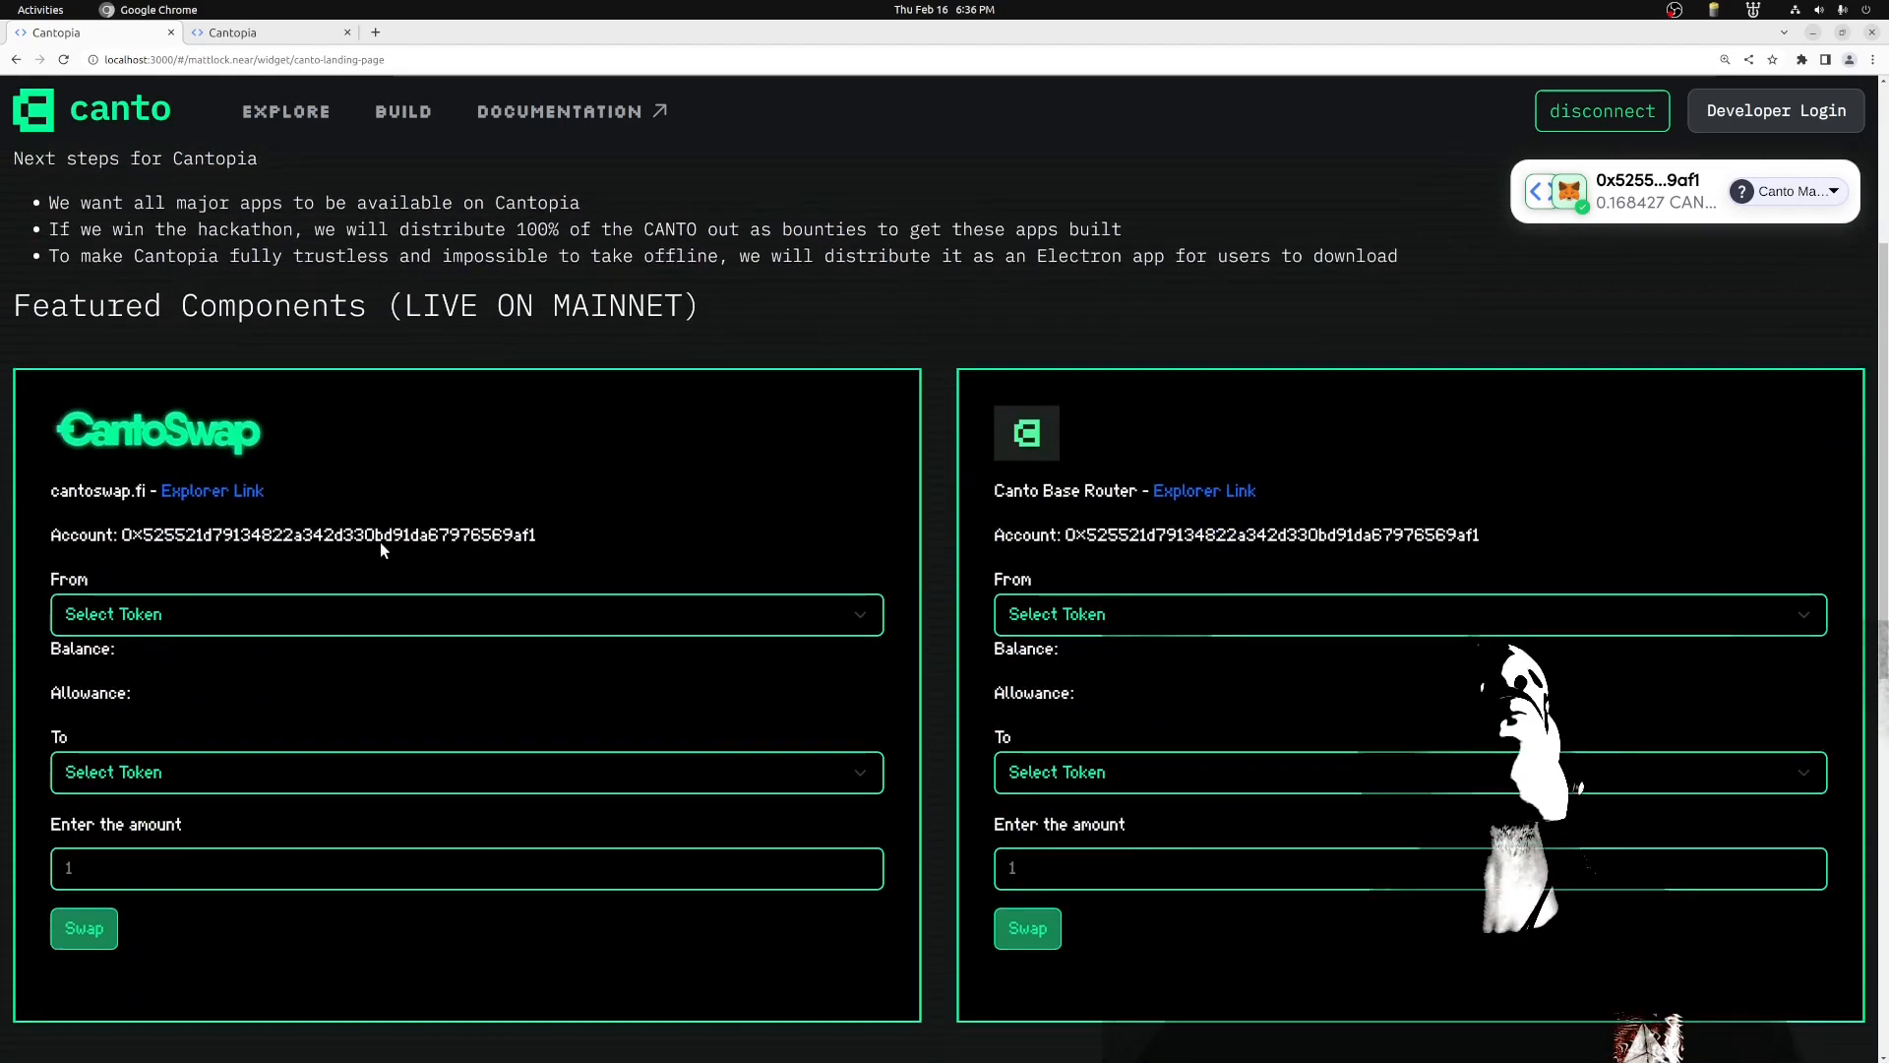
pyautogui.scroll(-3)
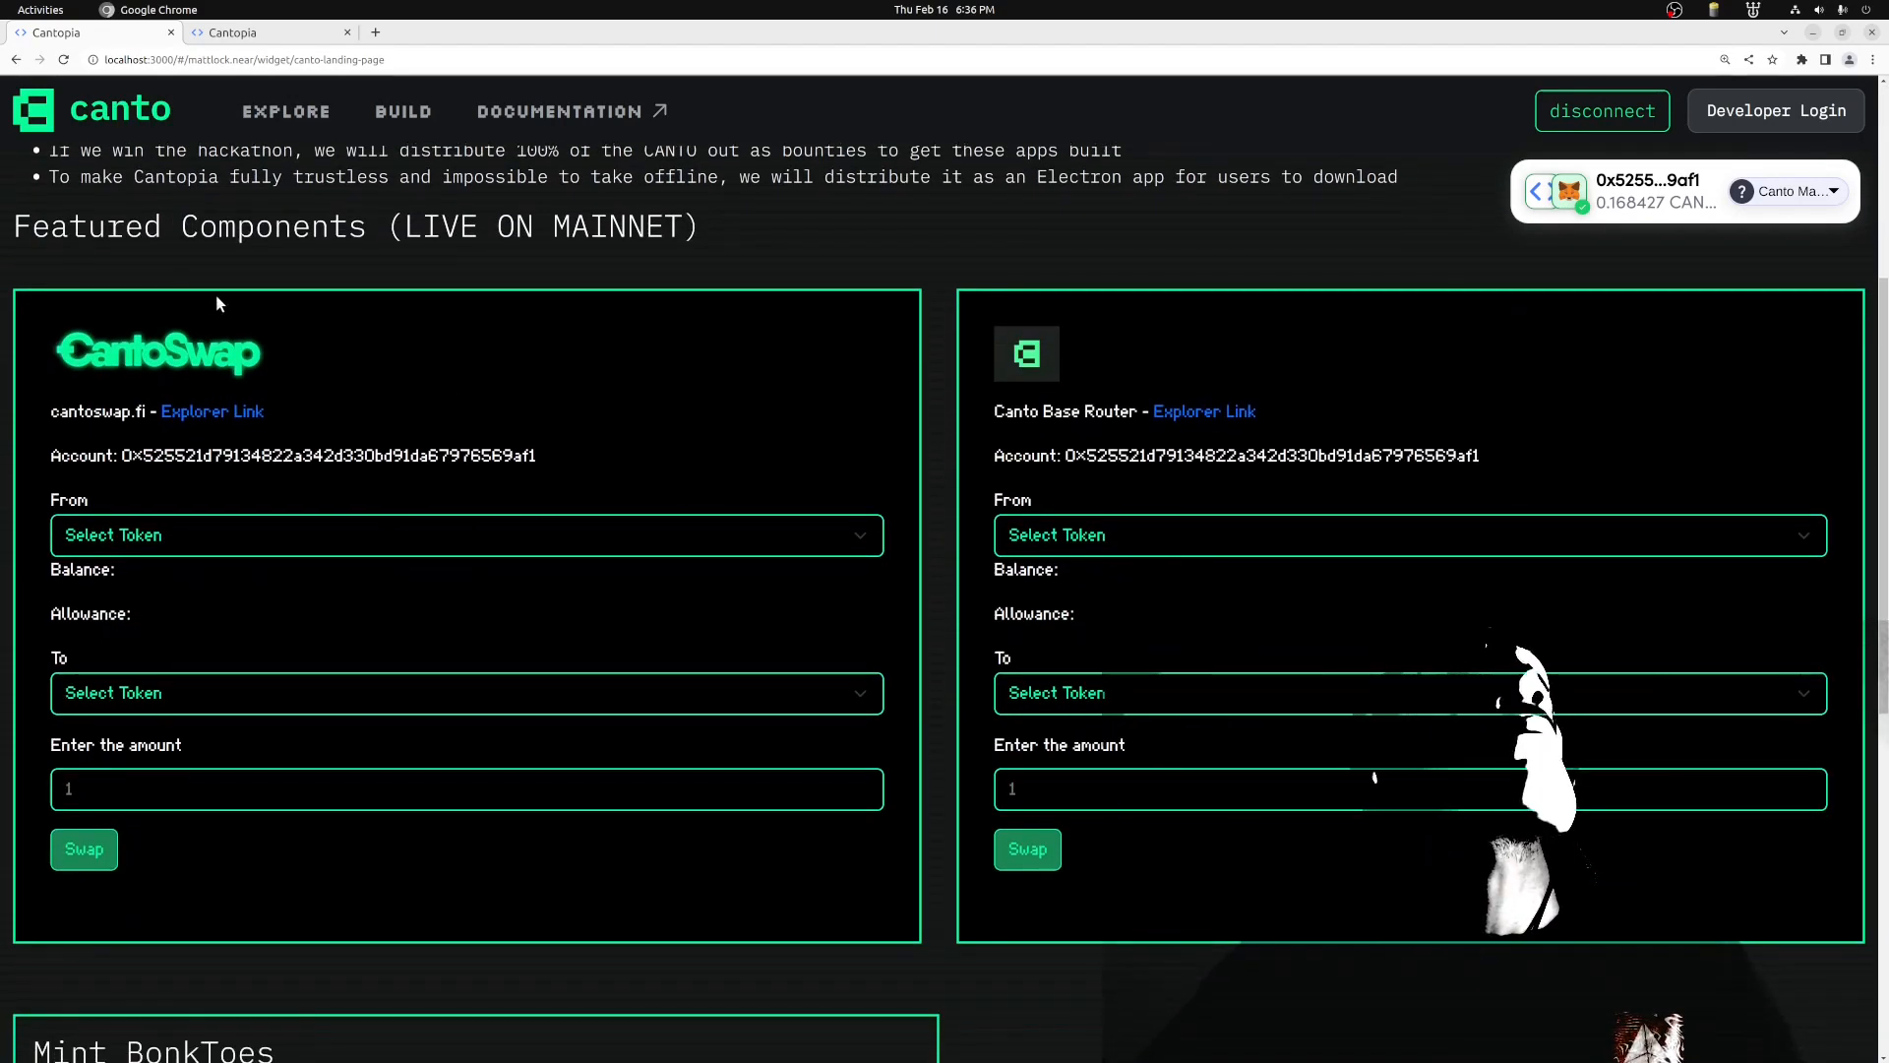
pyautogui.moveTo(88, 325)
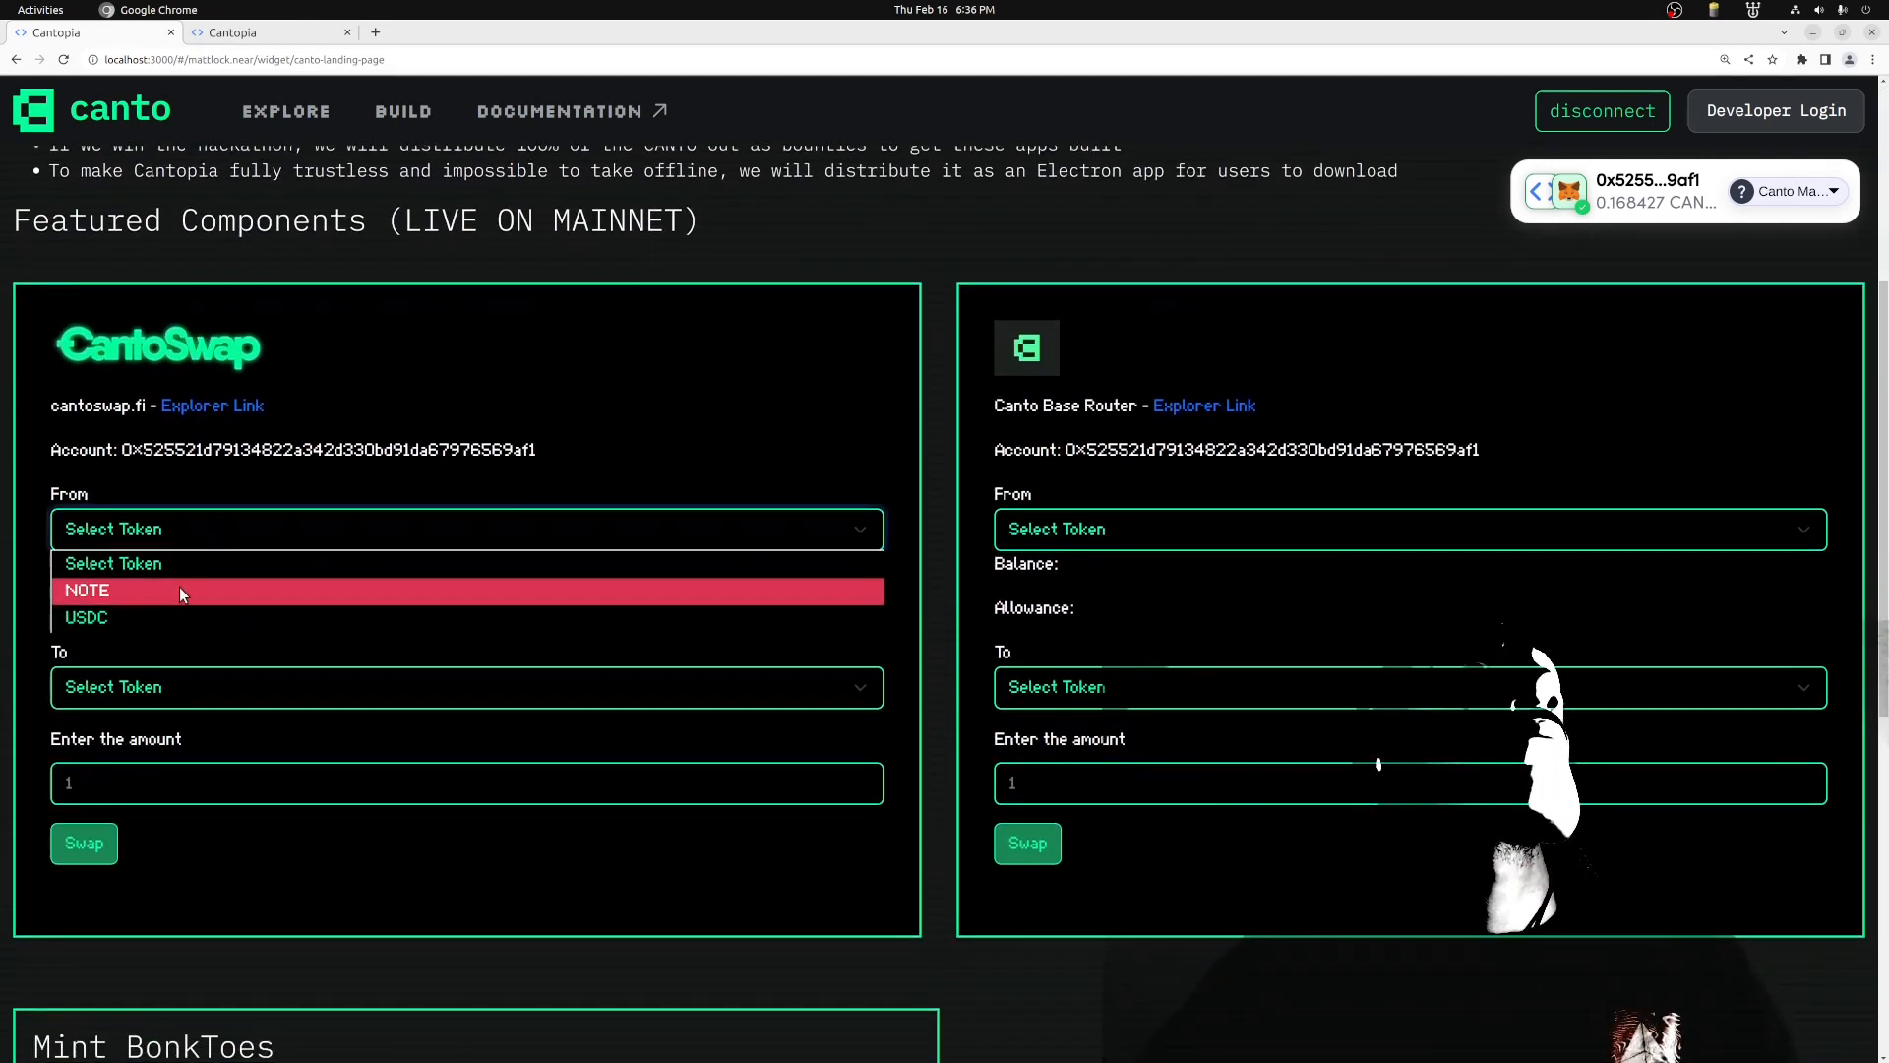
# Swap 1 USDC for NOTE in CantoSwap and confirm it in MetaMask
pyautogui.click(86, 617)
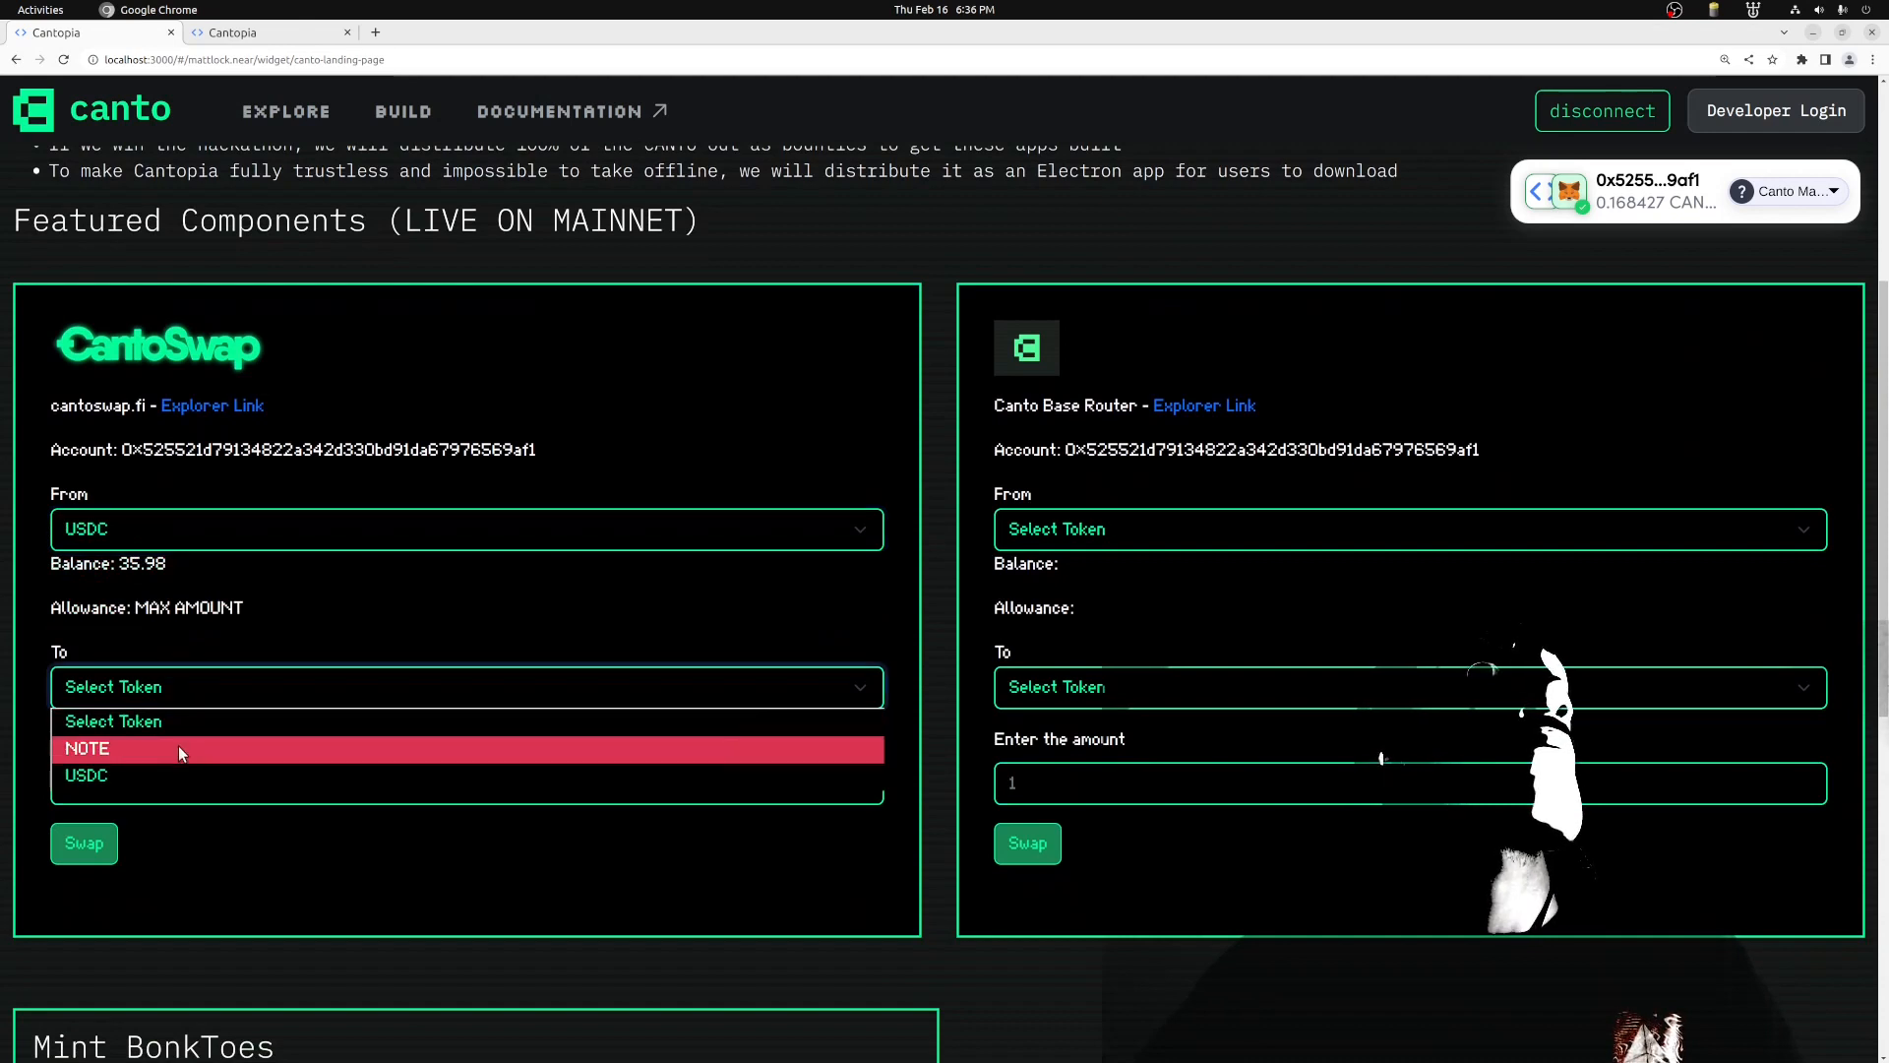
pyautogui.click(86, 749)
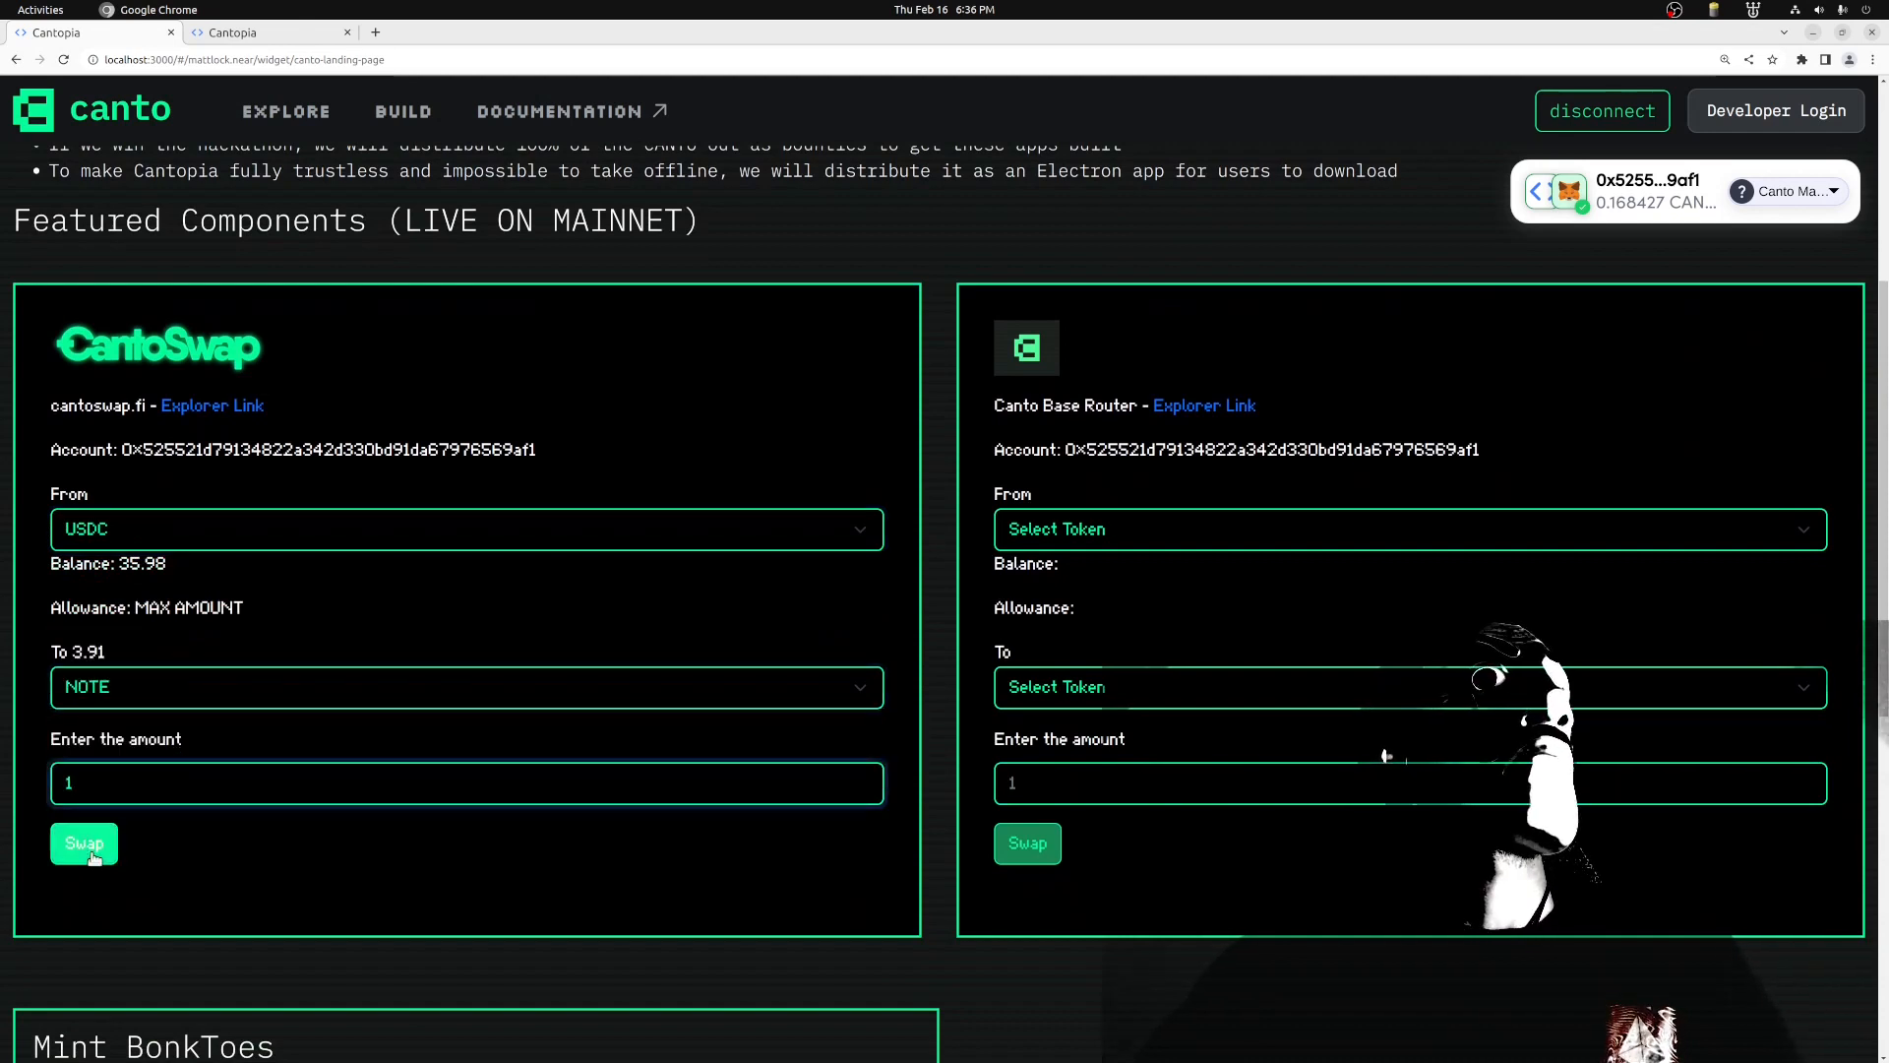
pyautogui.click(84, 844)
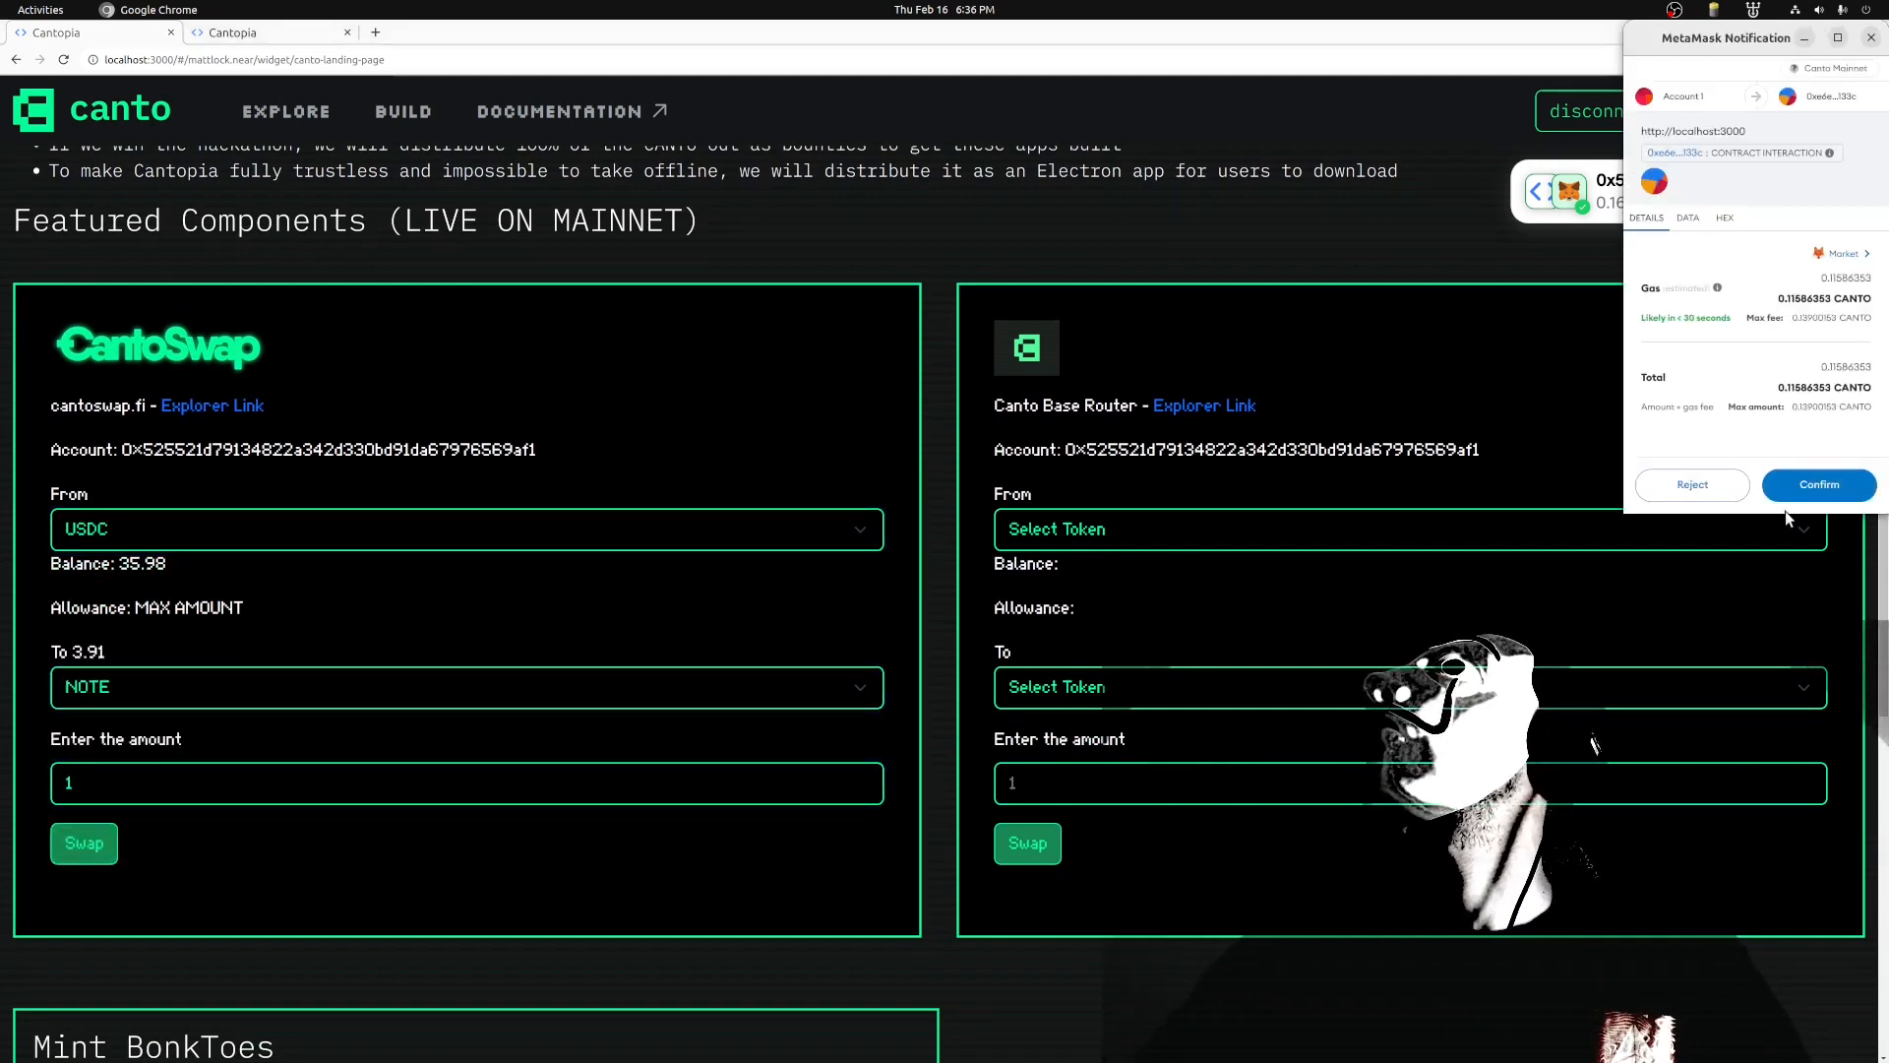
pyautogui.click(1819, 484)
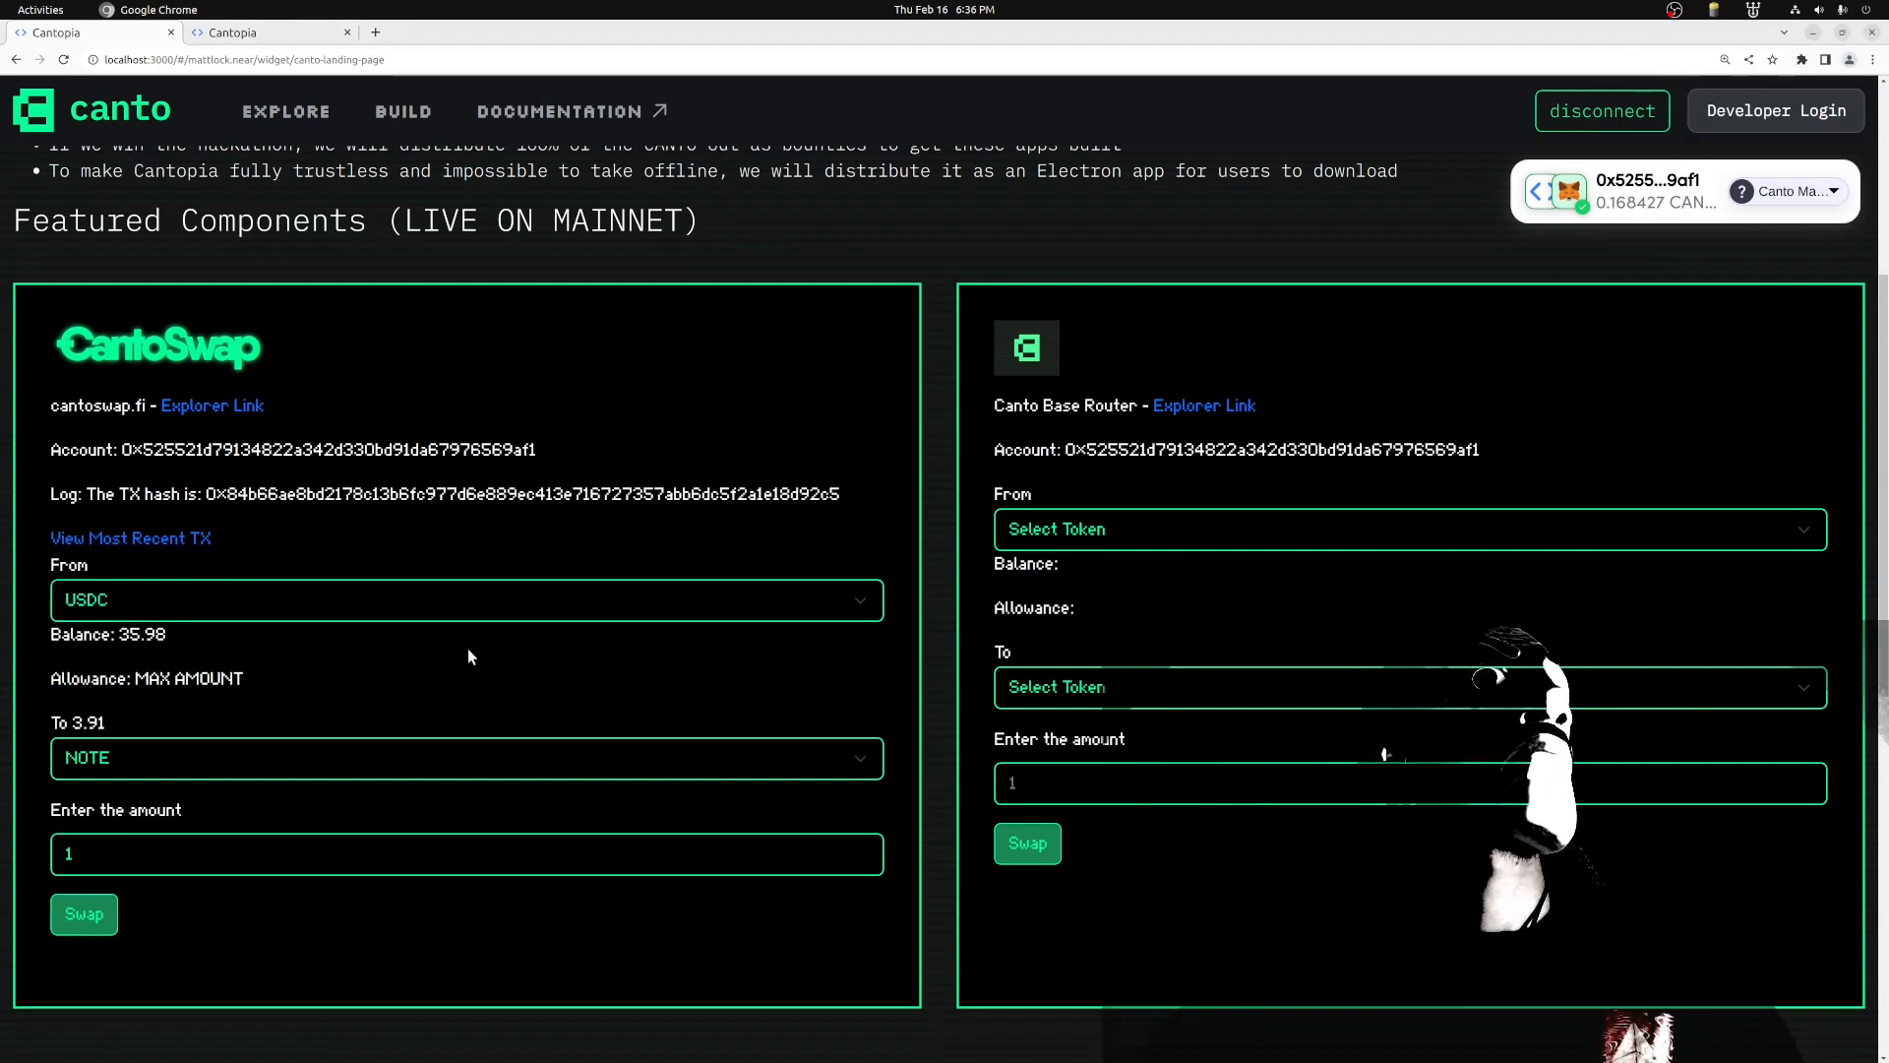
# Reselect USDC to confirm a 34.98 balance, then scroll to the canto search results
pyautogui.scroll(-3)
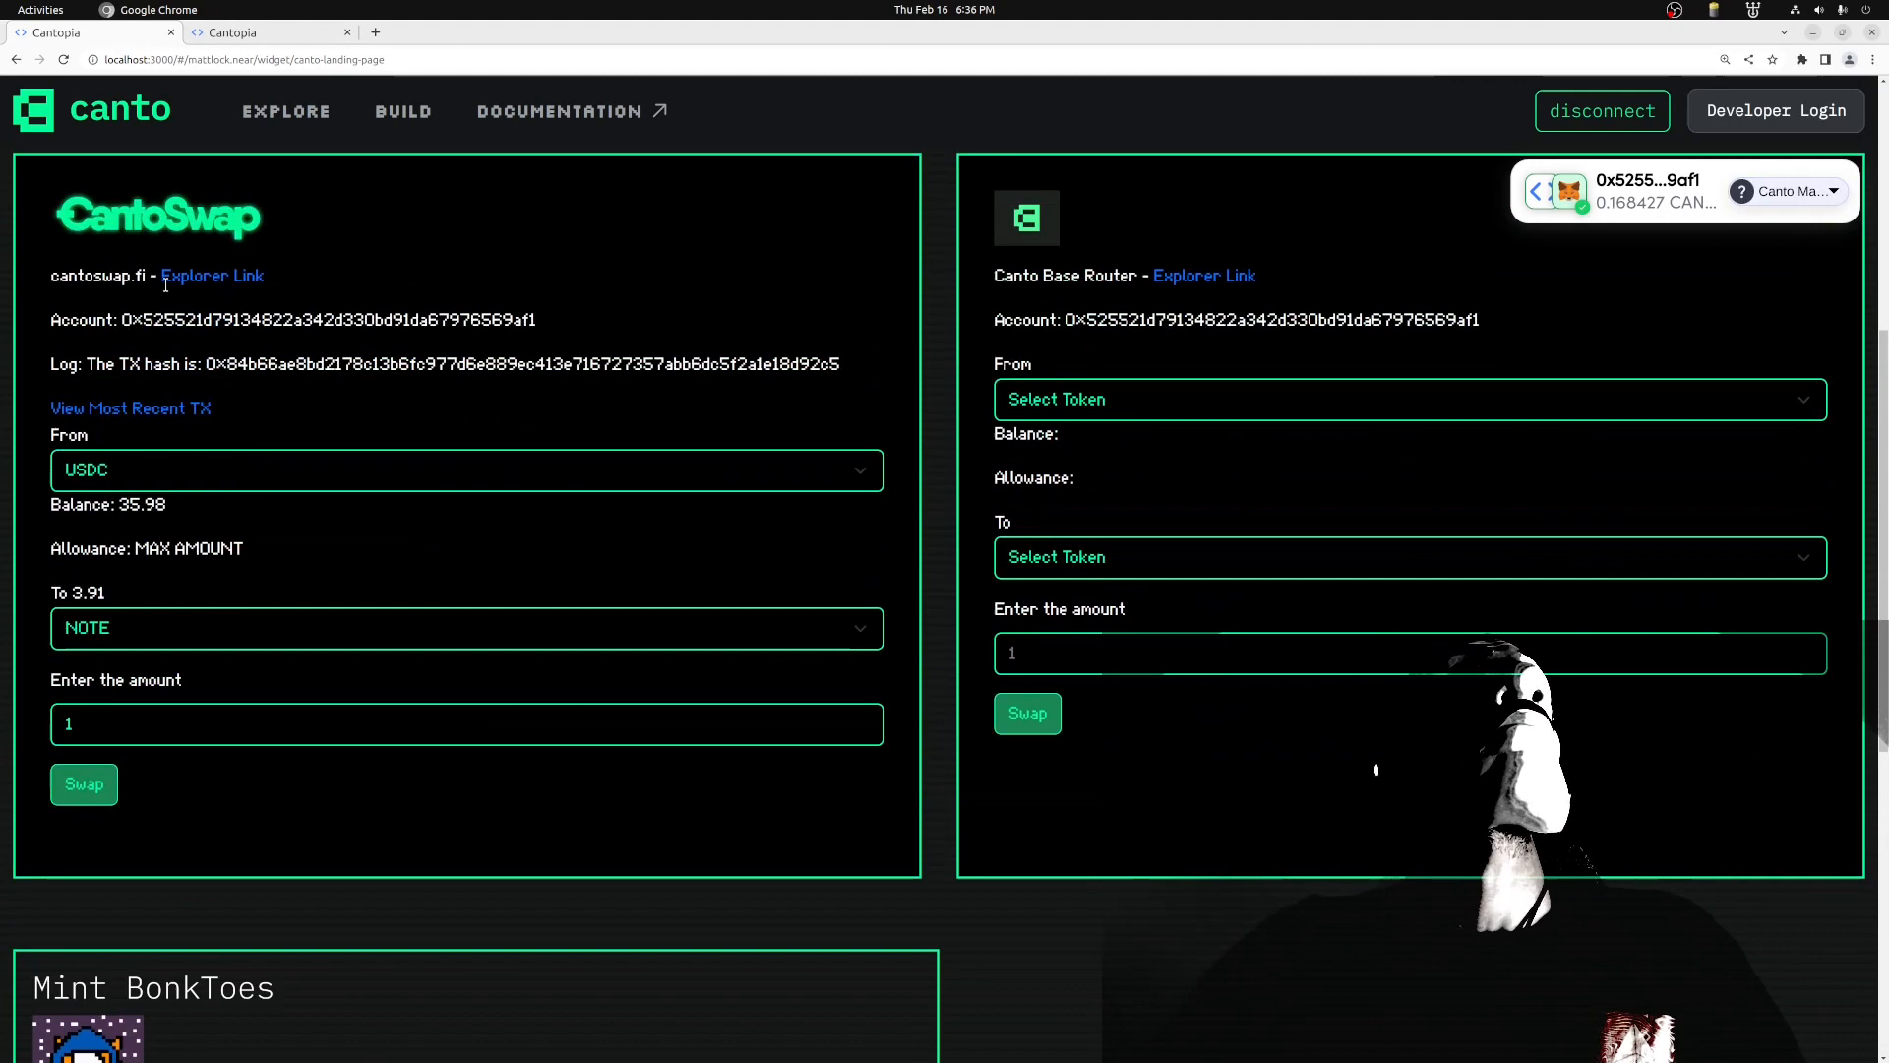
pyautogui.scroll(-3)
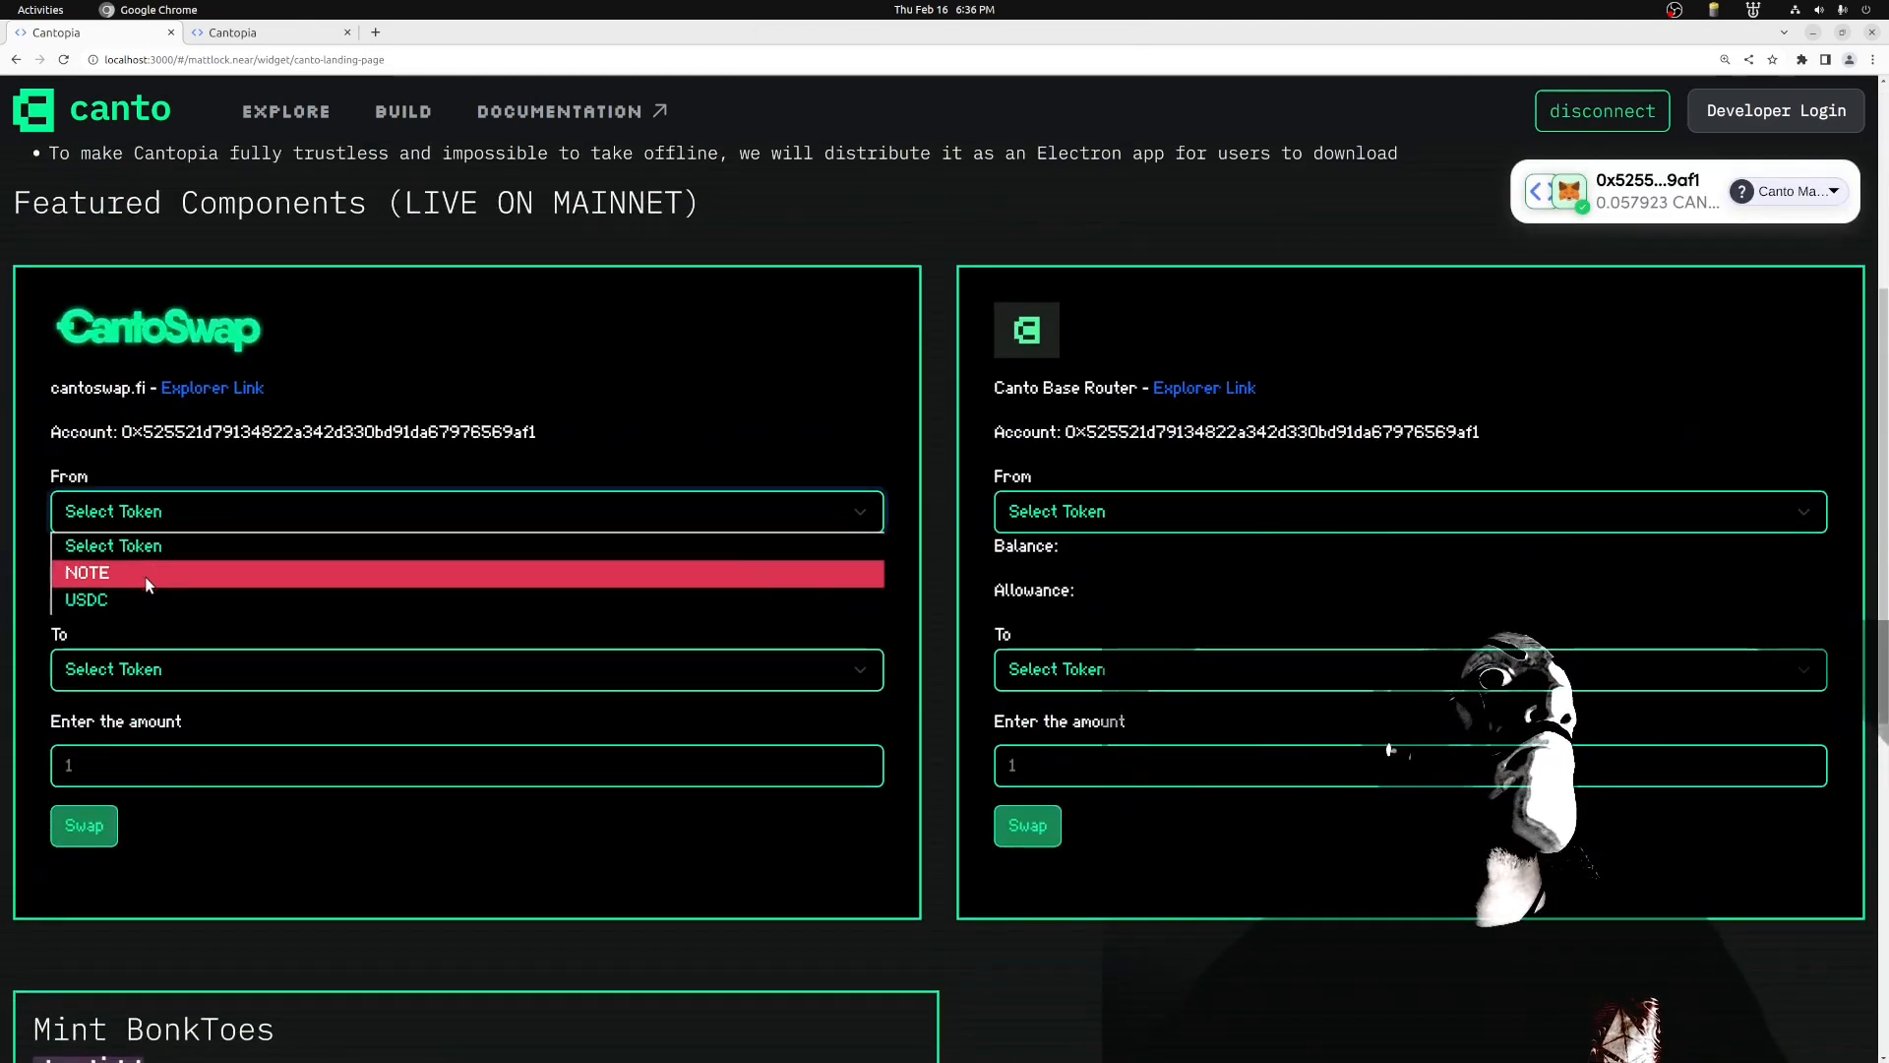
pyautogui.click(85, 600)
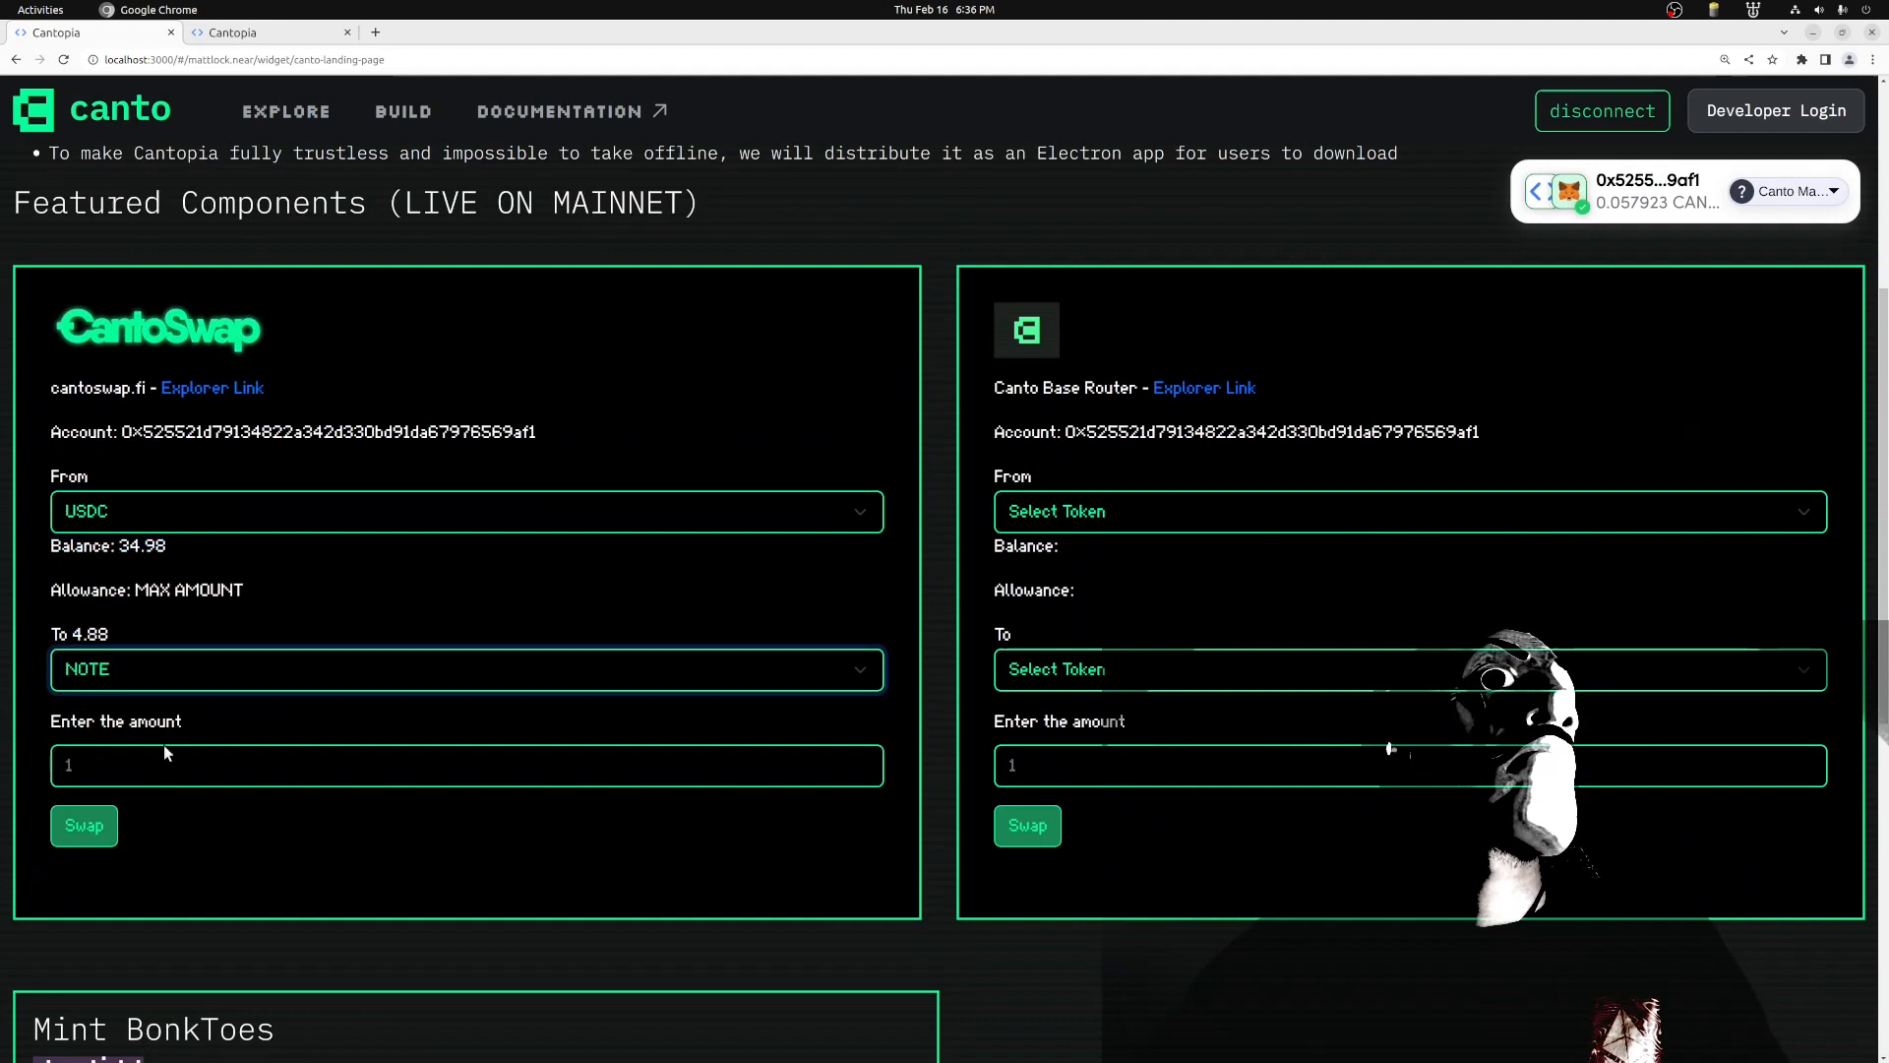
pyautogui.scroll(-3)
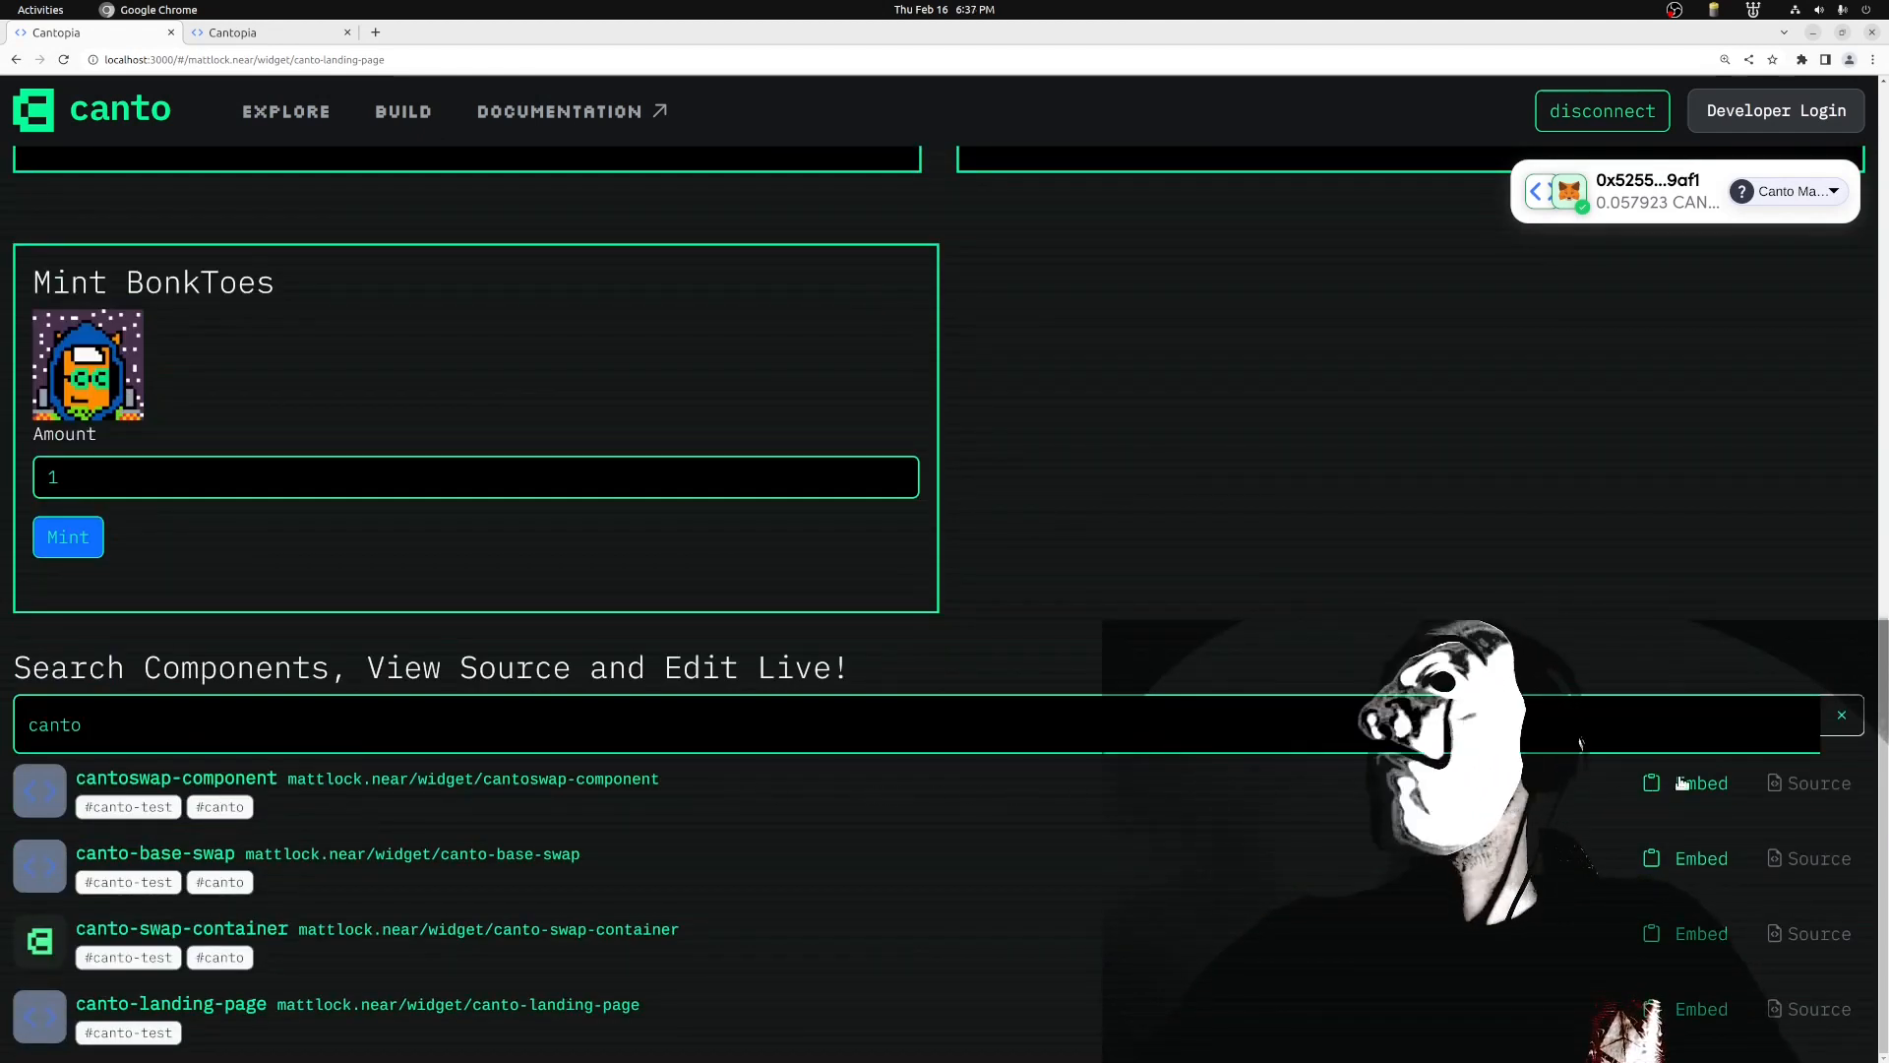
# Open the Source view for cantoswap-component from the search results
pyautogui.click(1820, 783)
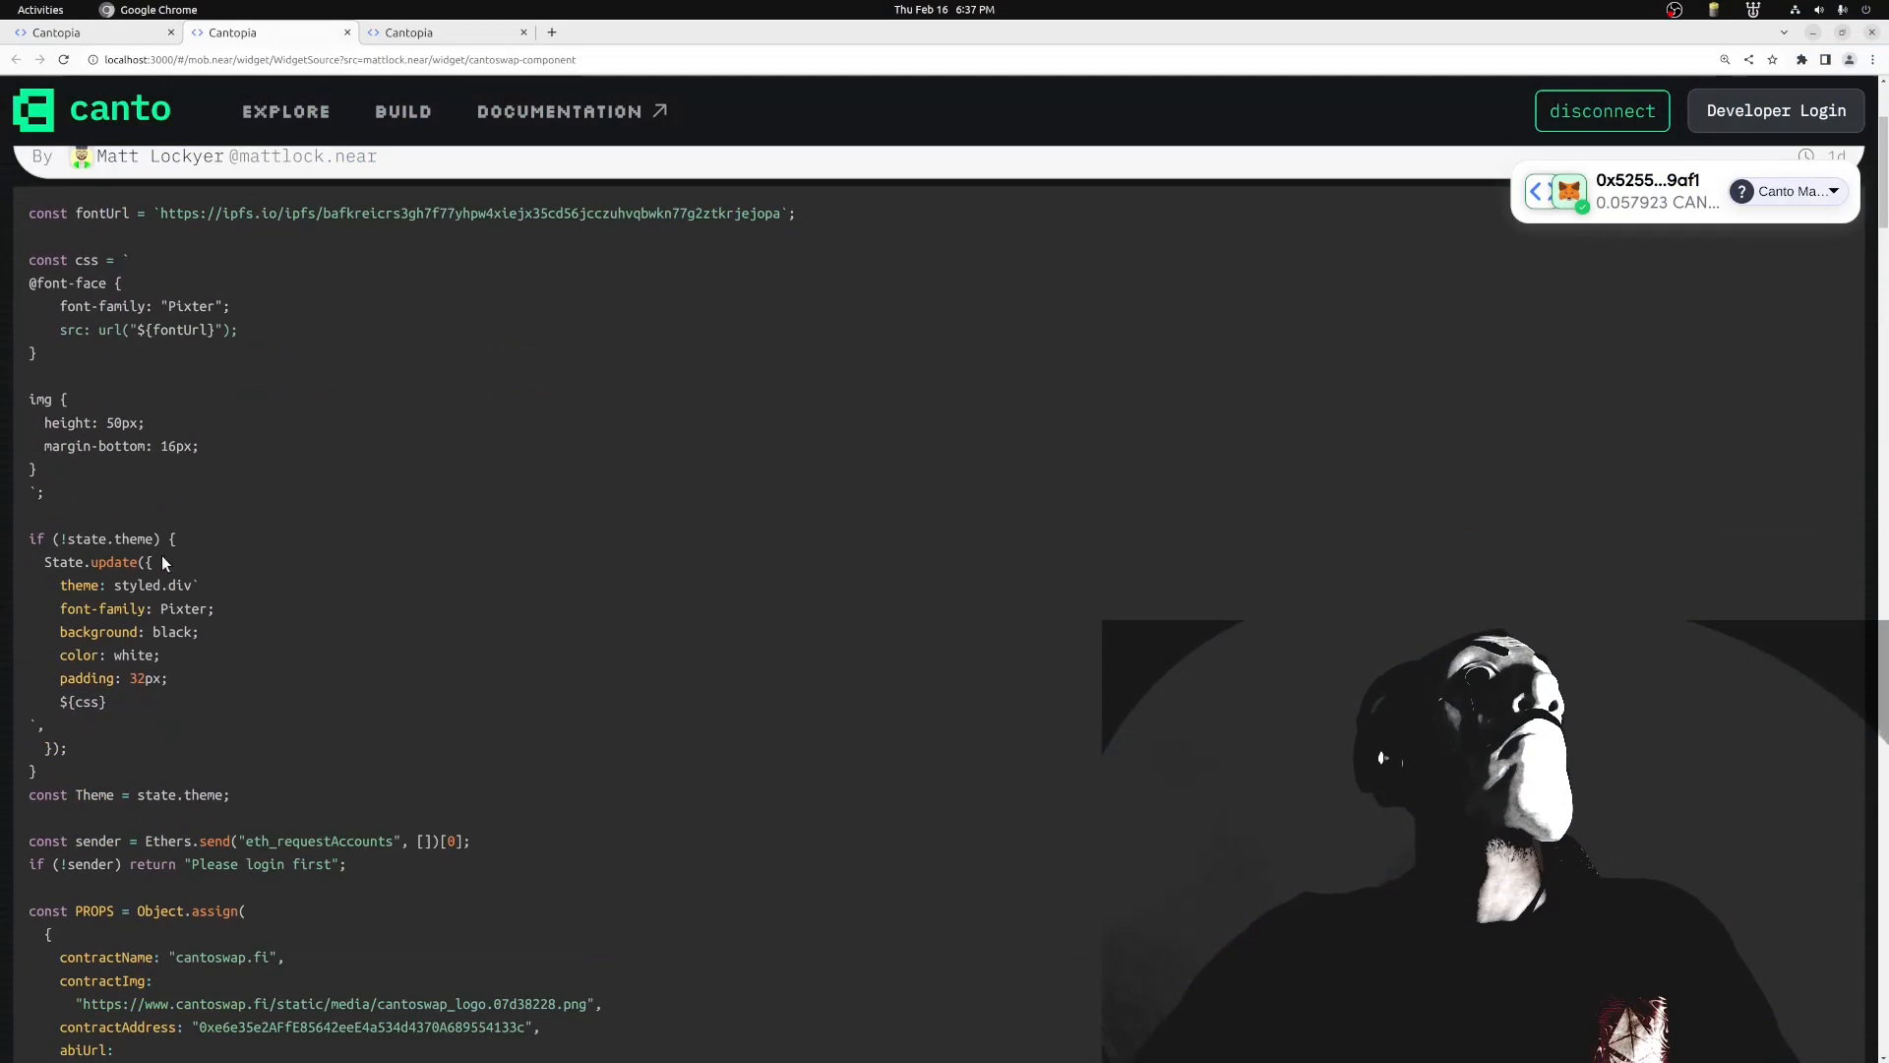
# Scroll through the cantoswap-component source and fork it into the build editor
pyautogui.scroll(-3)
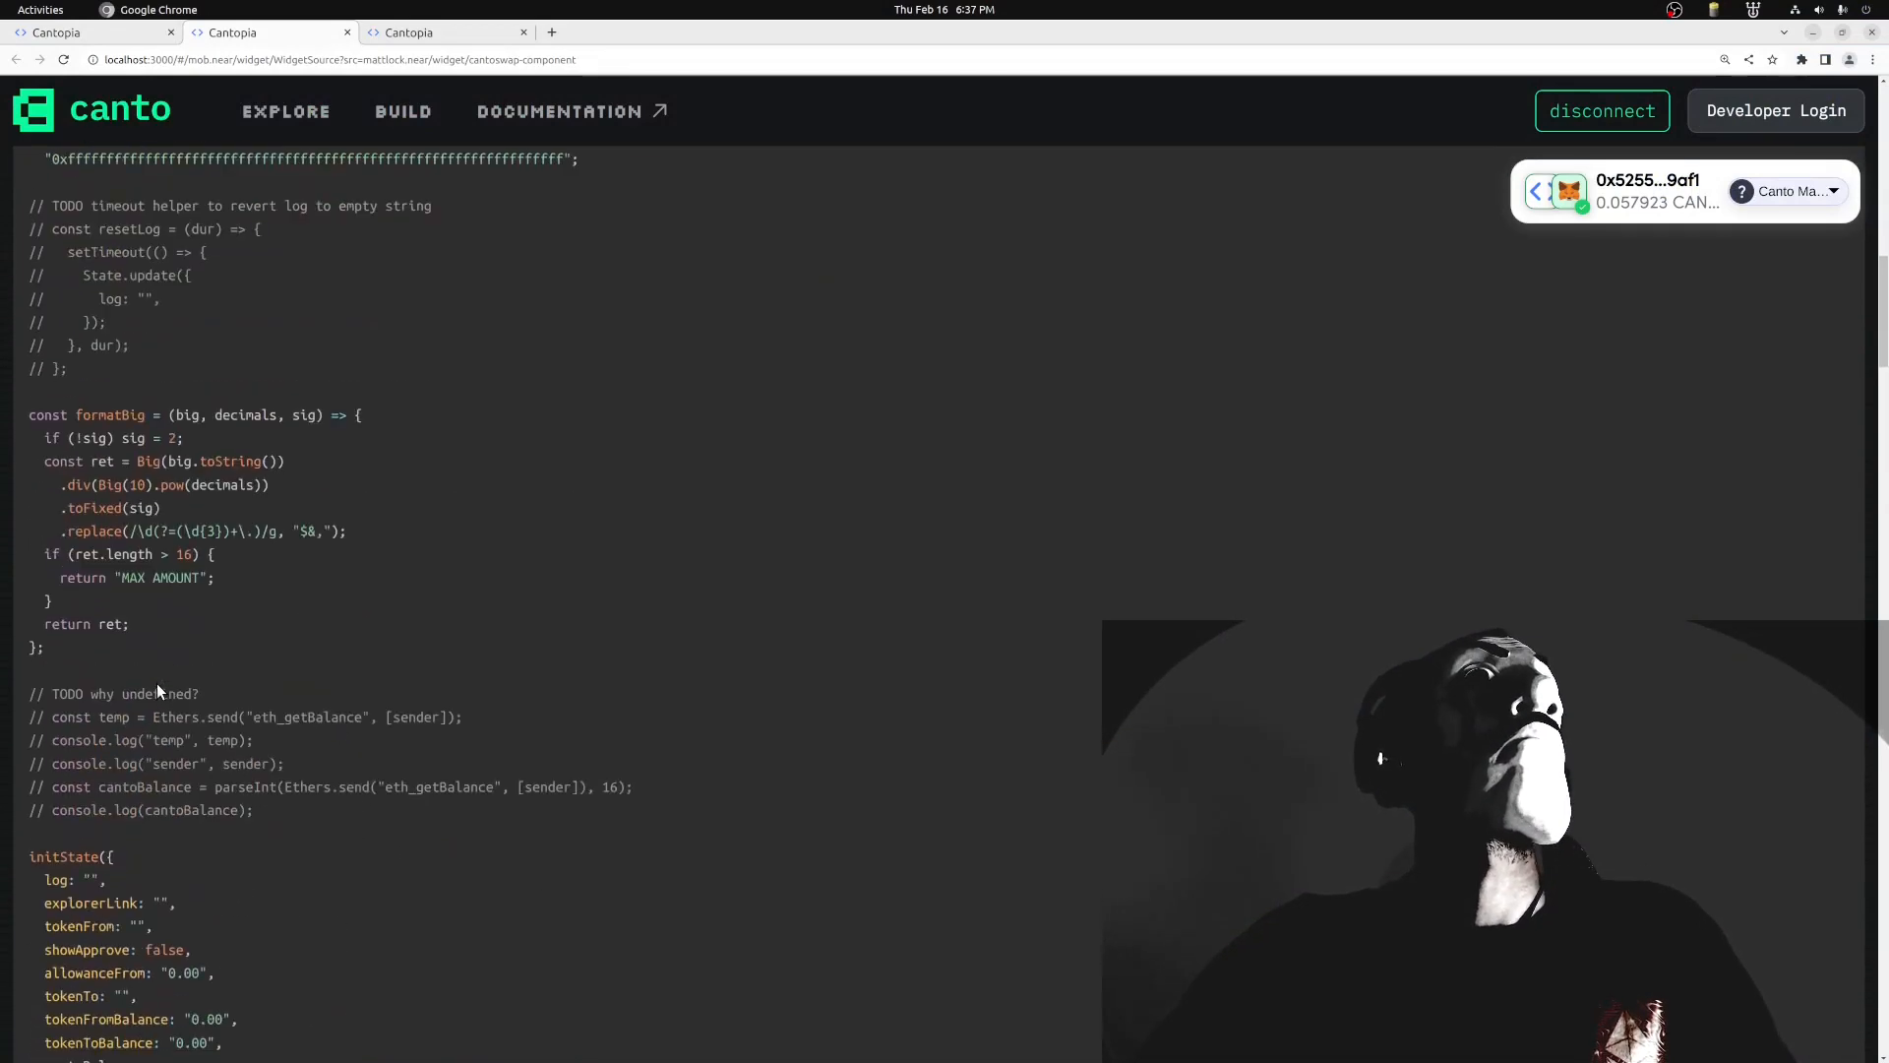
pyautogui.scroll(-3)
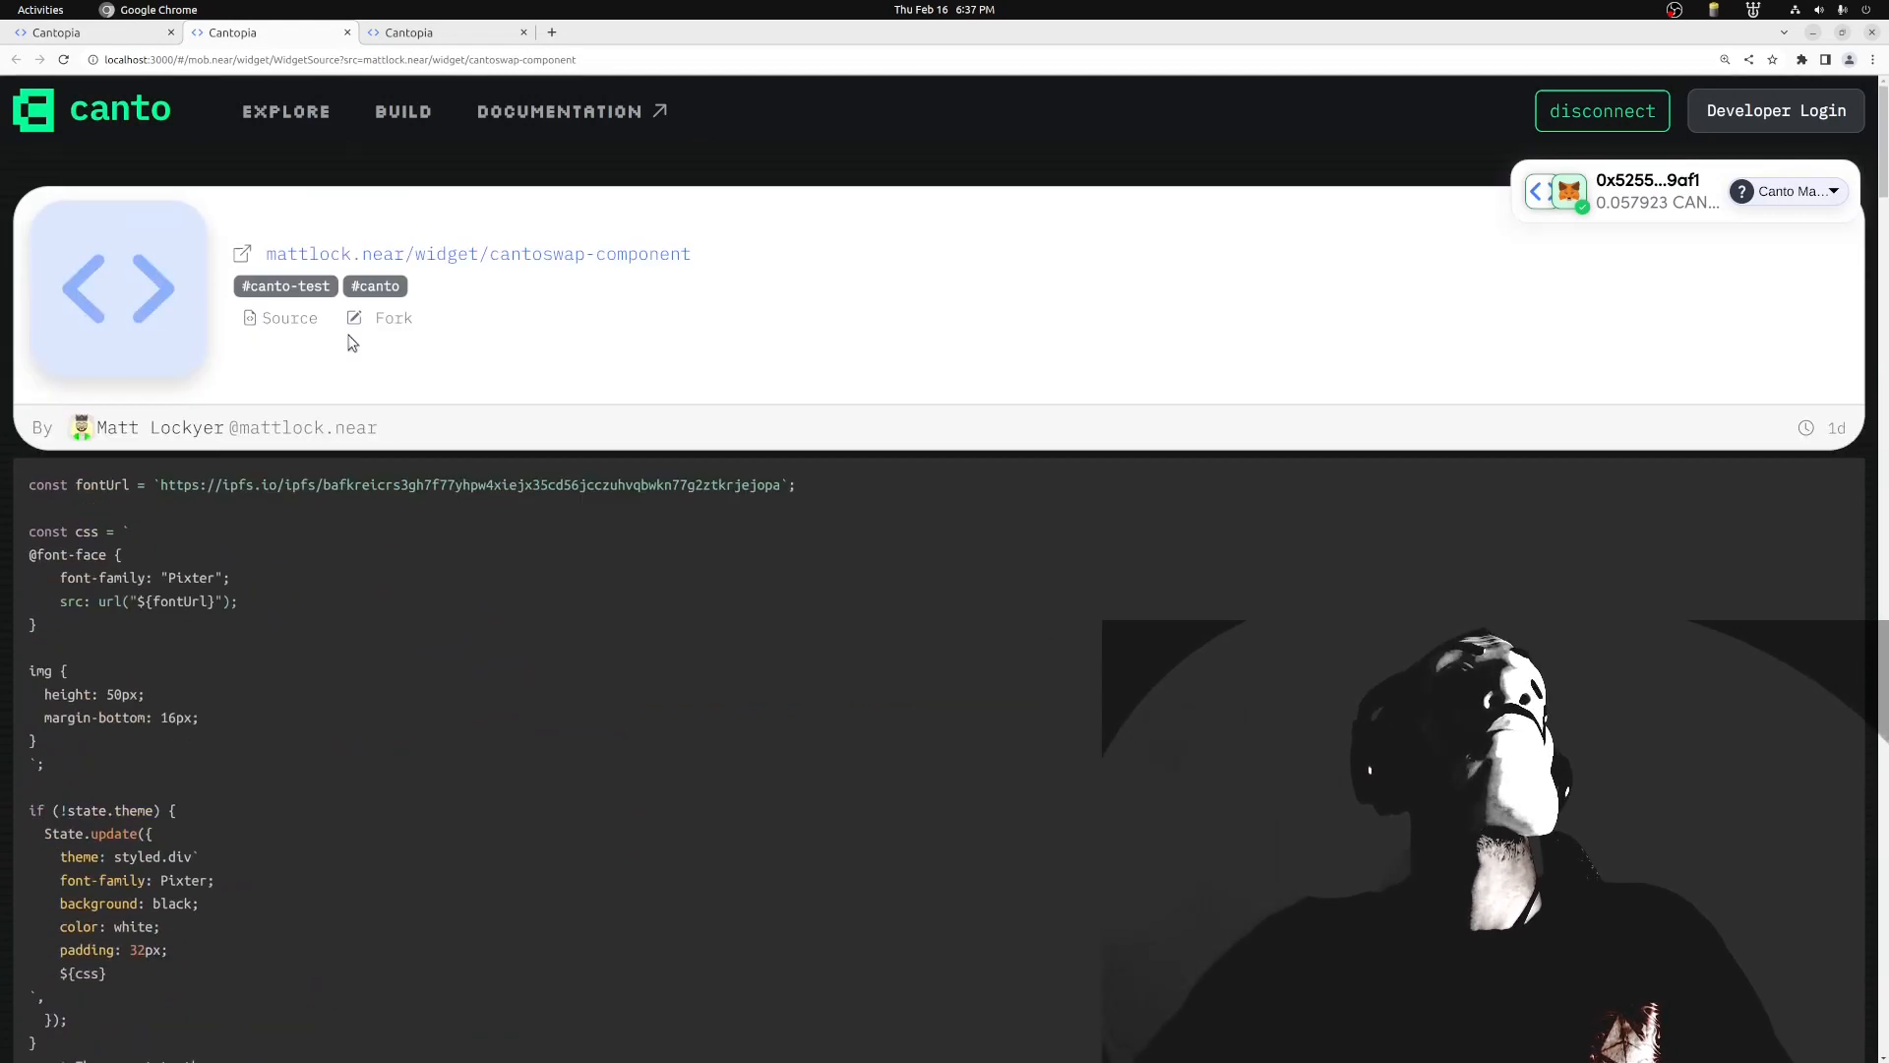
pyautogui.click(393, 317)
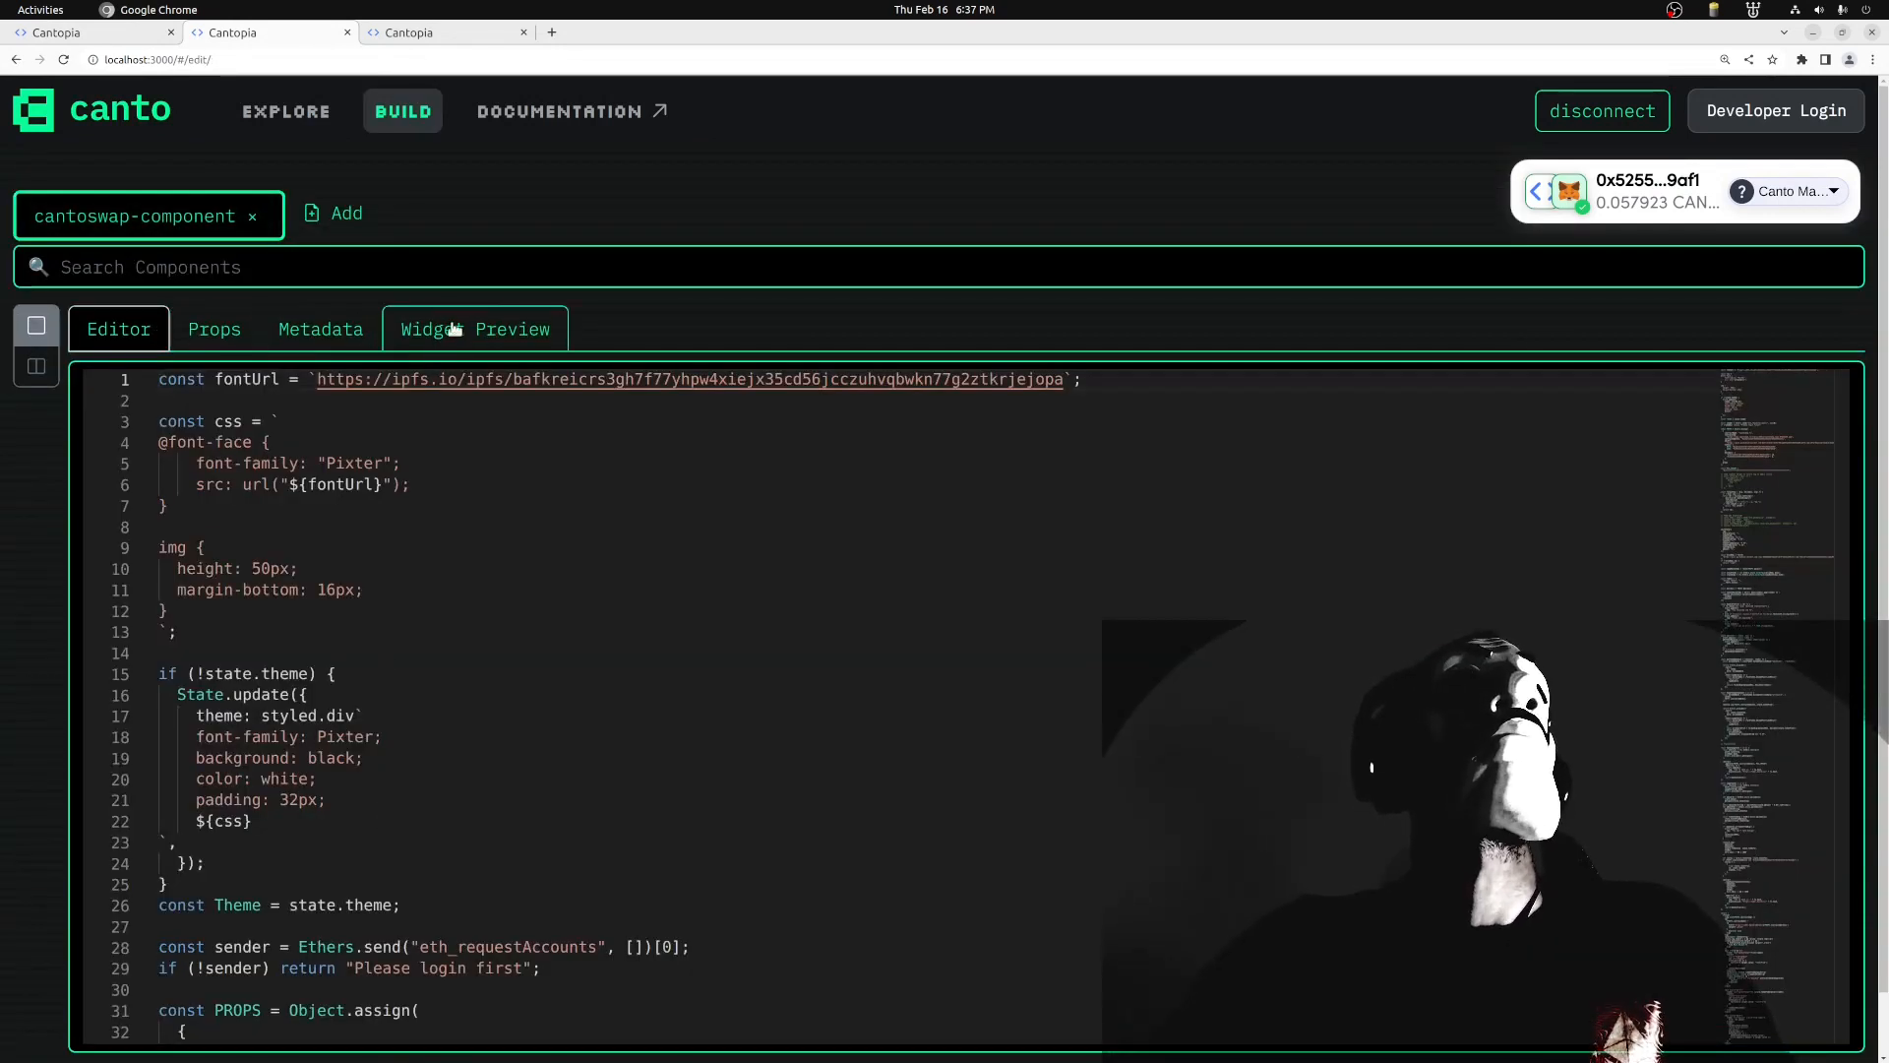
# Show the forked cantoswap-component in the Widget Preview tab
pyautogui.click(475, 329)
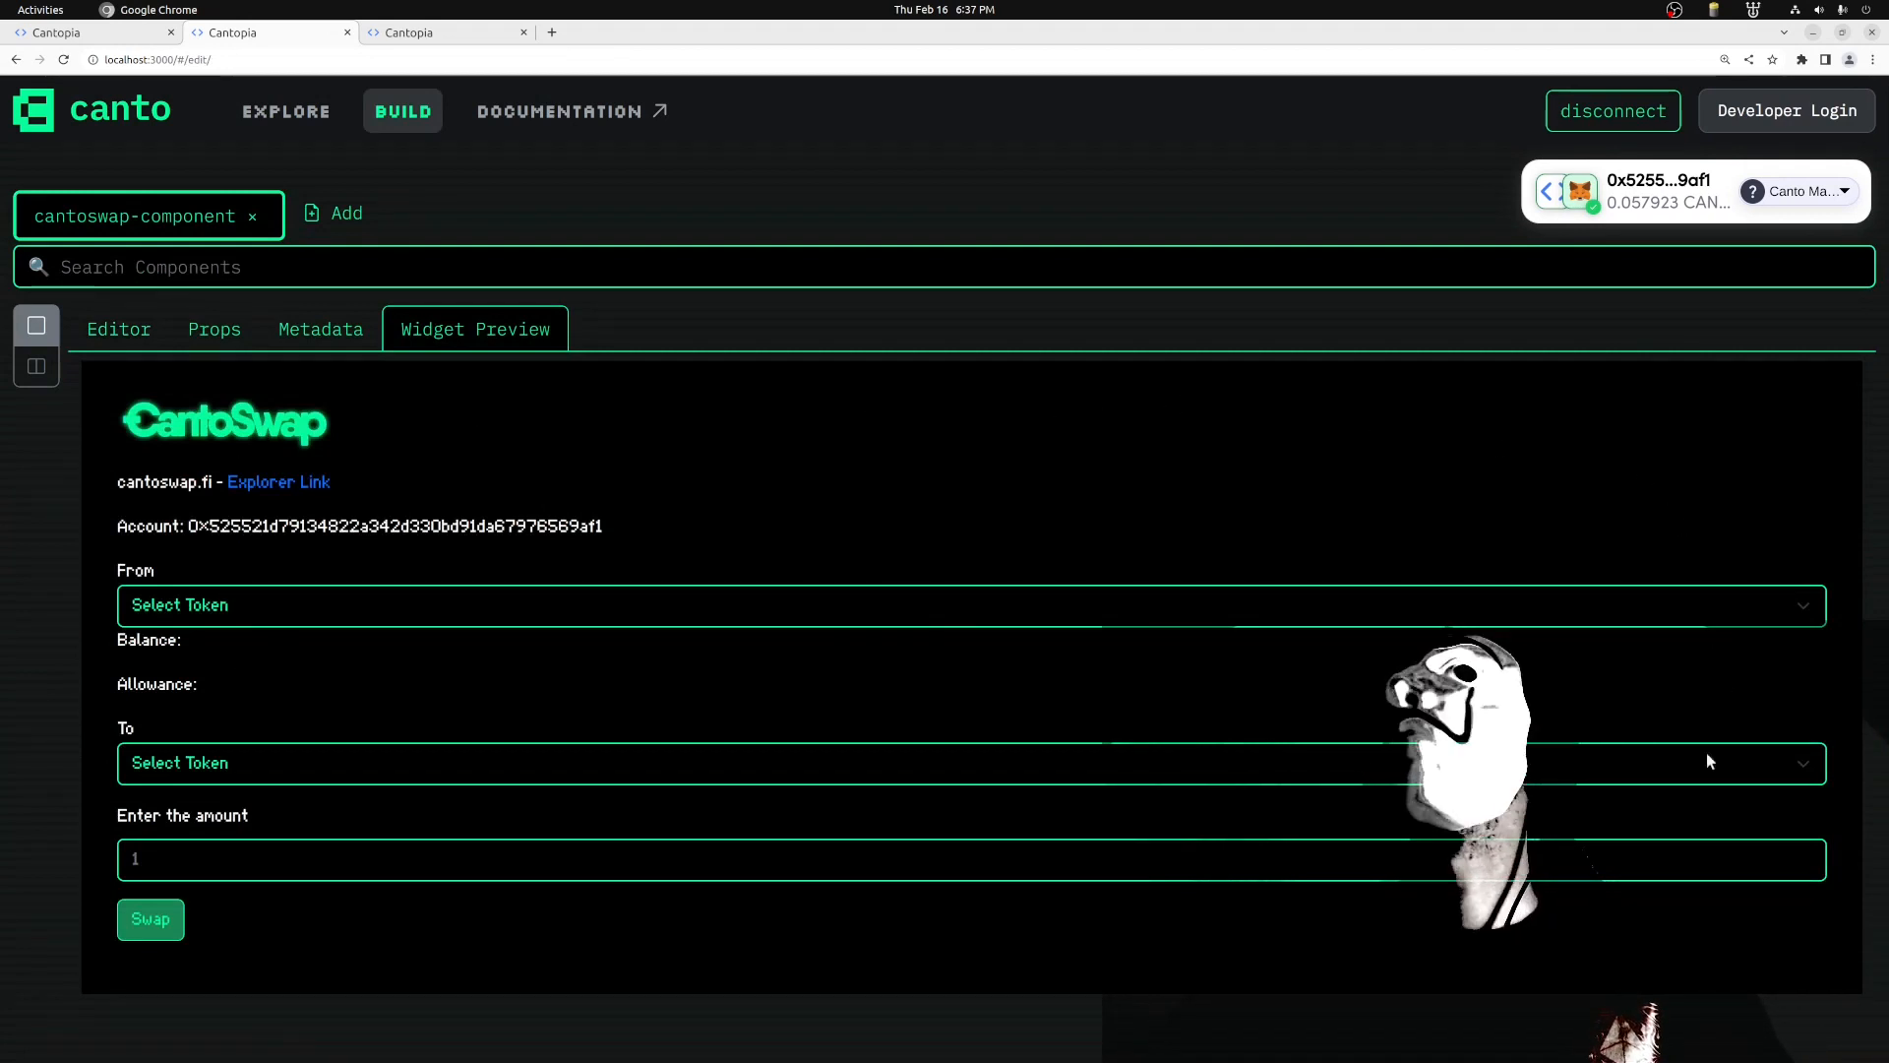
pyautogui.moveTo(548, 465)
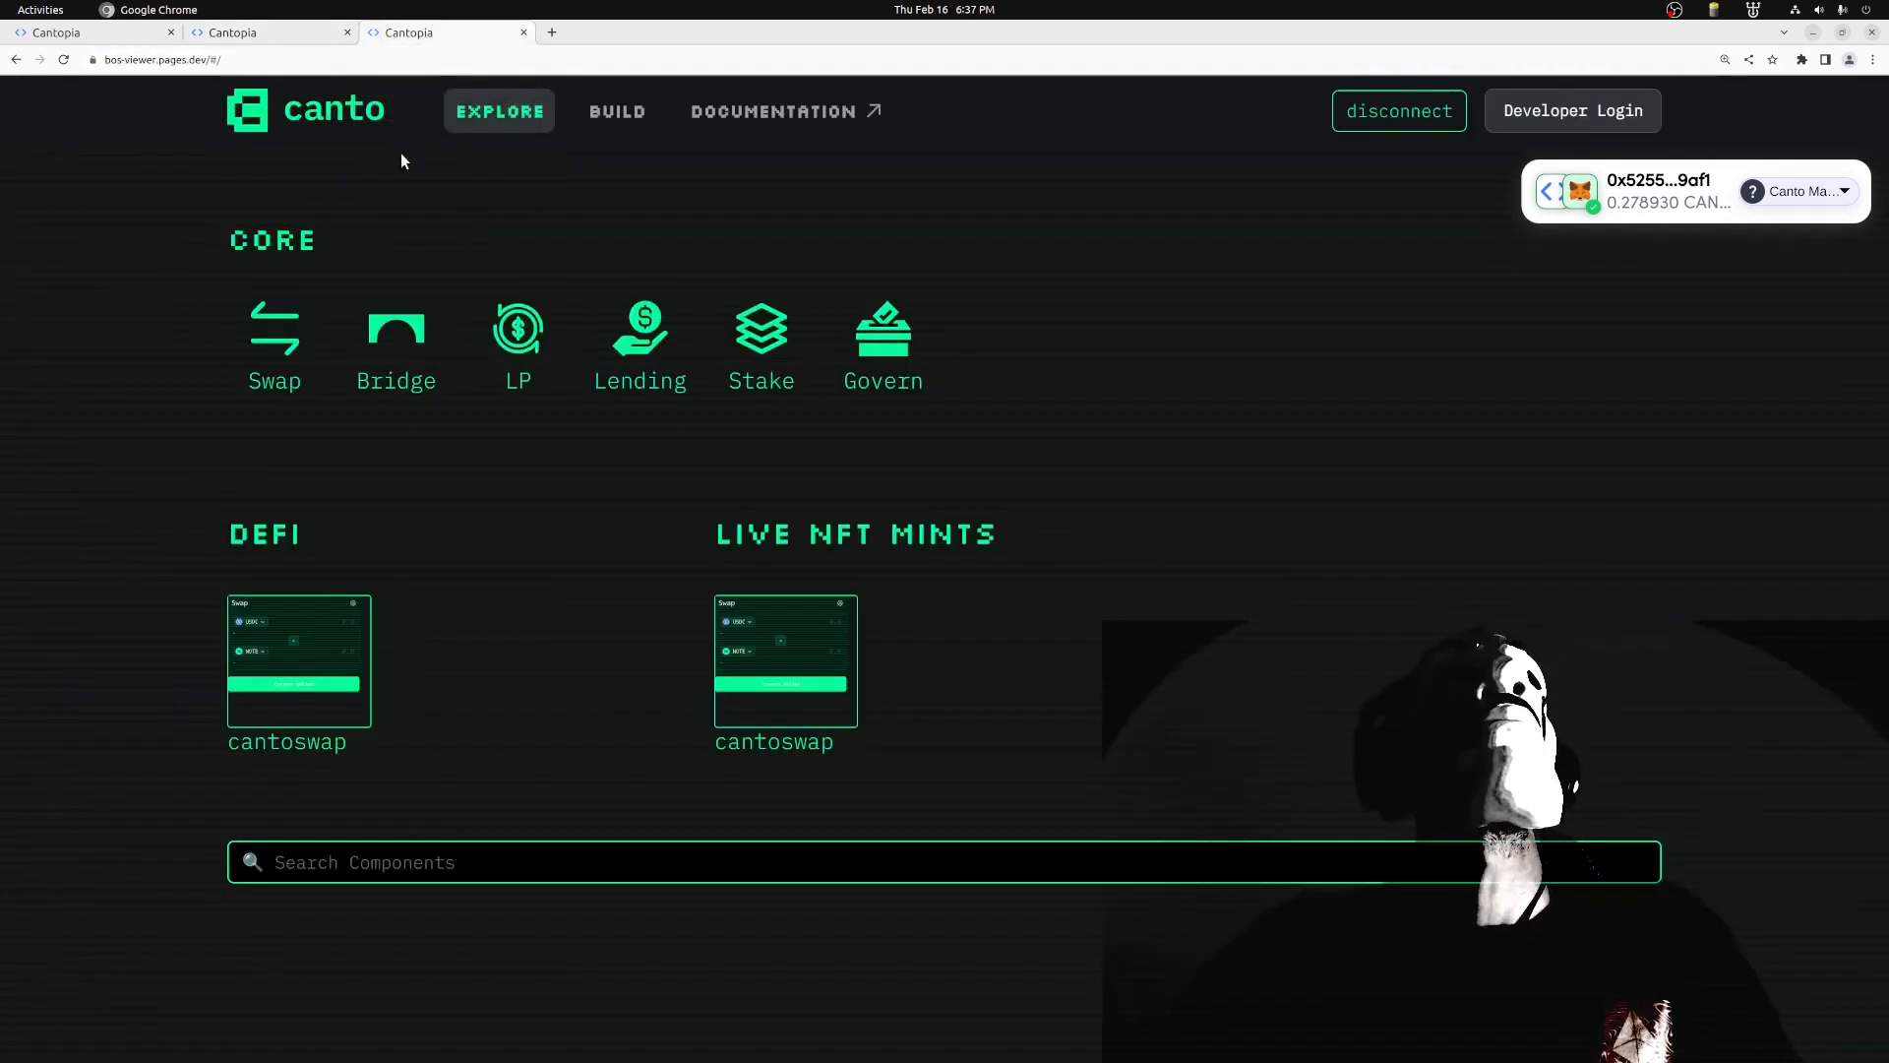
pyautogui.moveTo(910, 442)
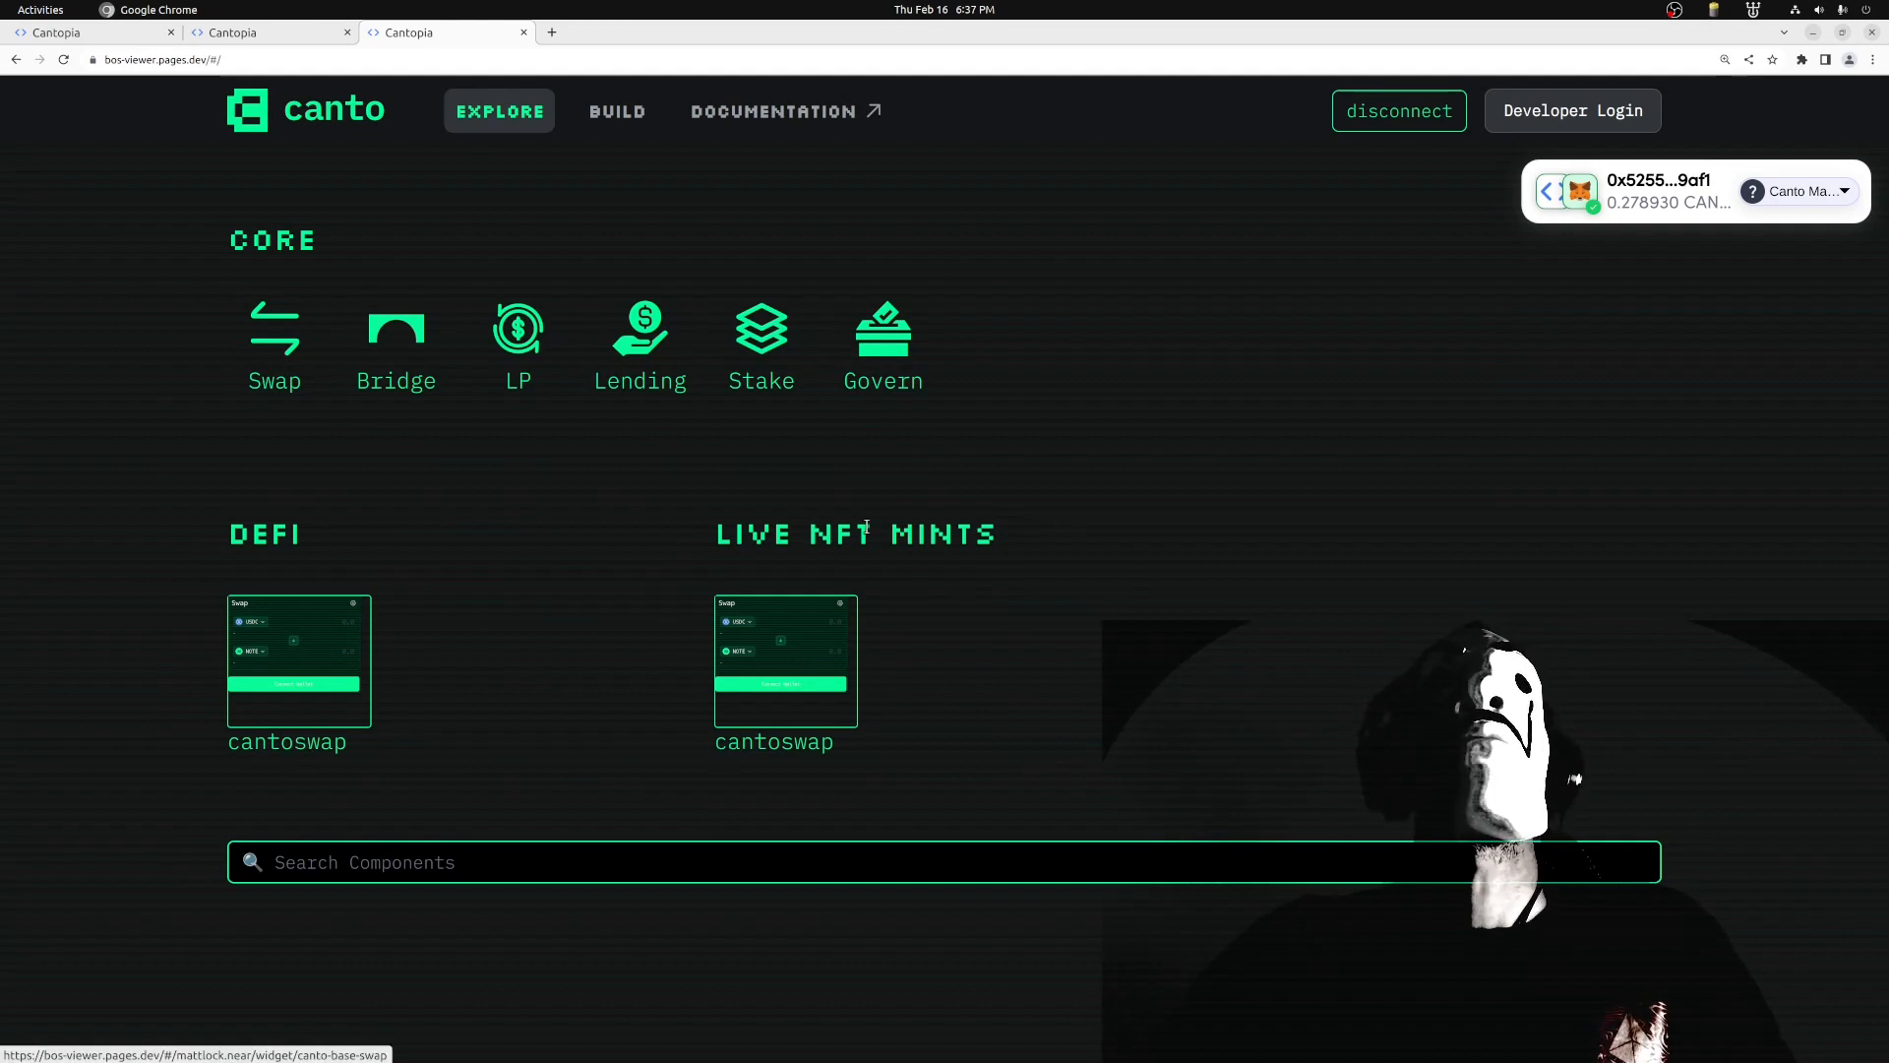
pyautogui.moveTo(843, 347)
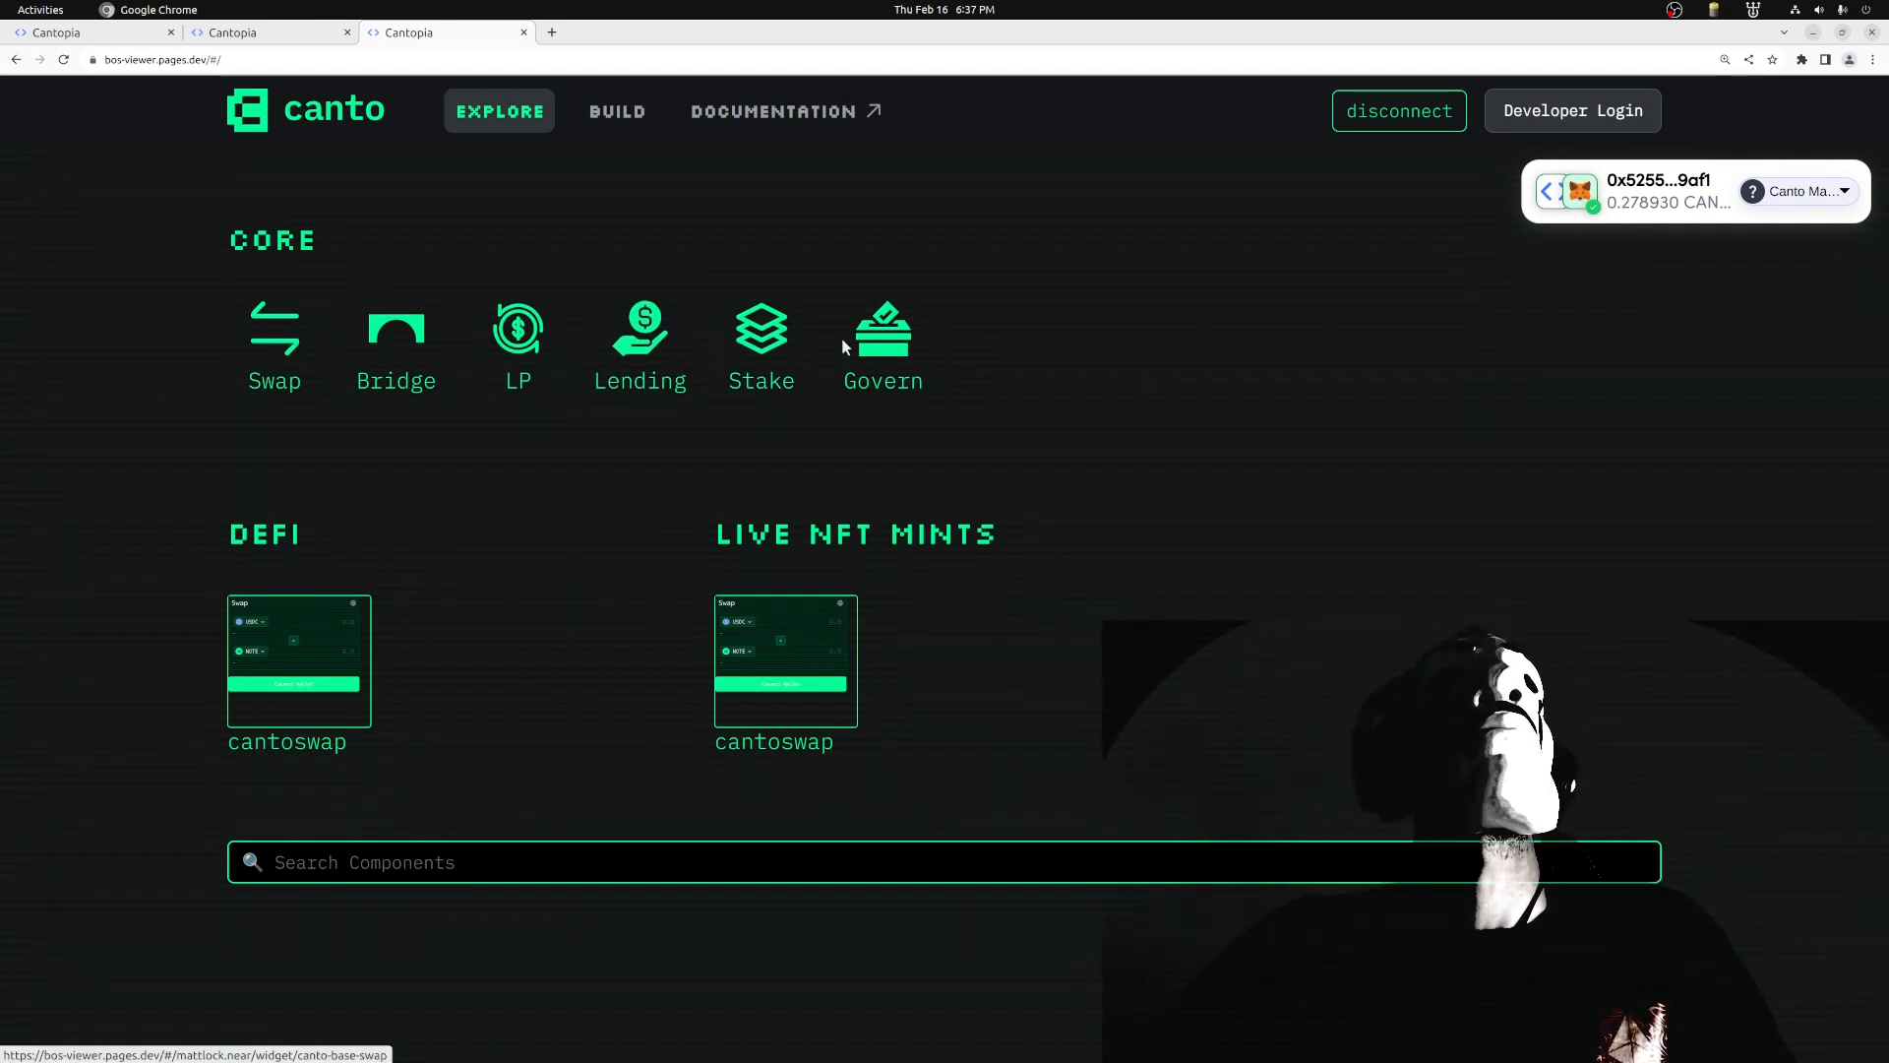
pyautogui.moveTo(404, 356)
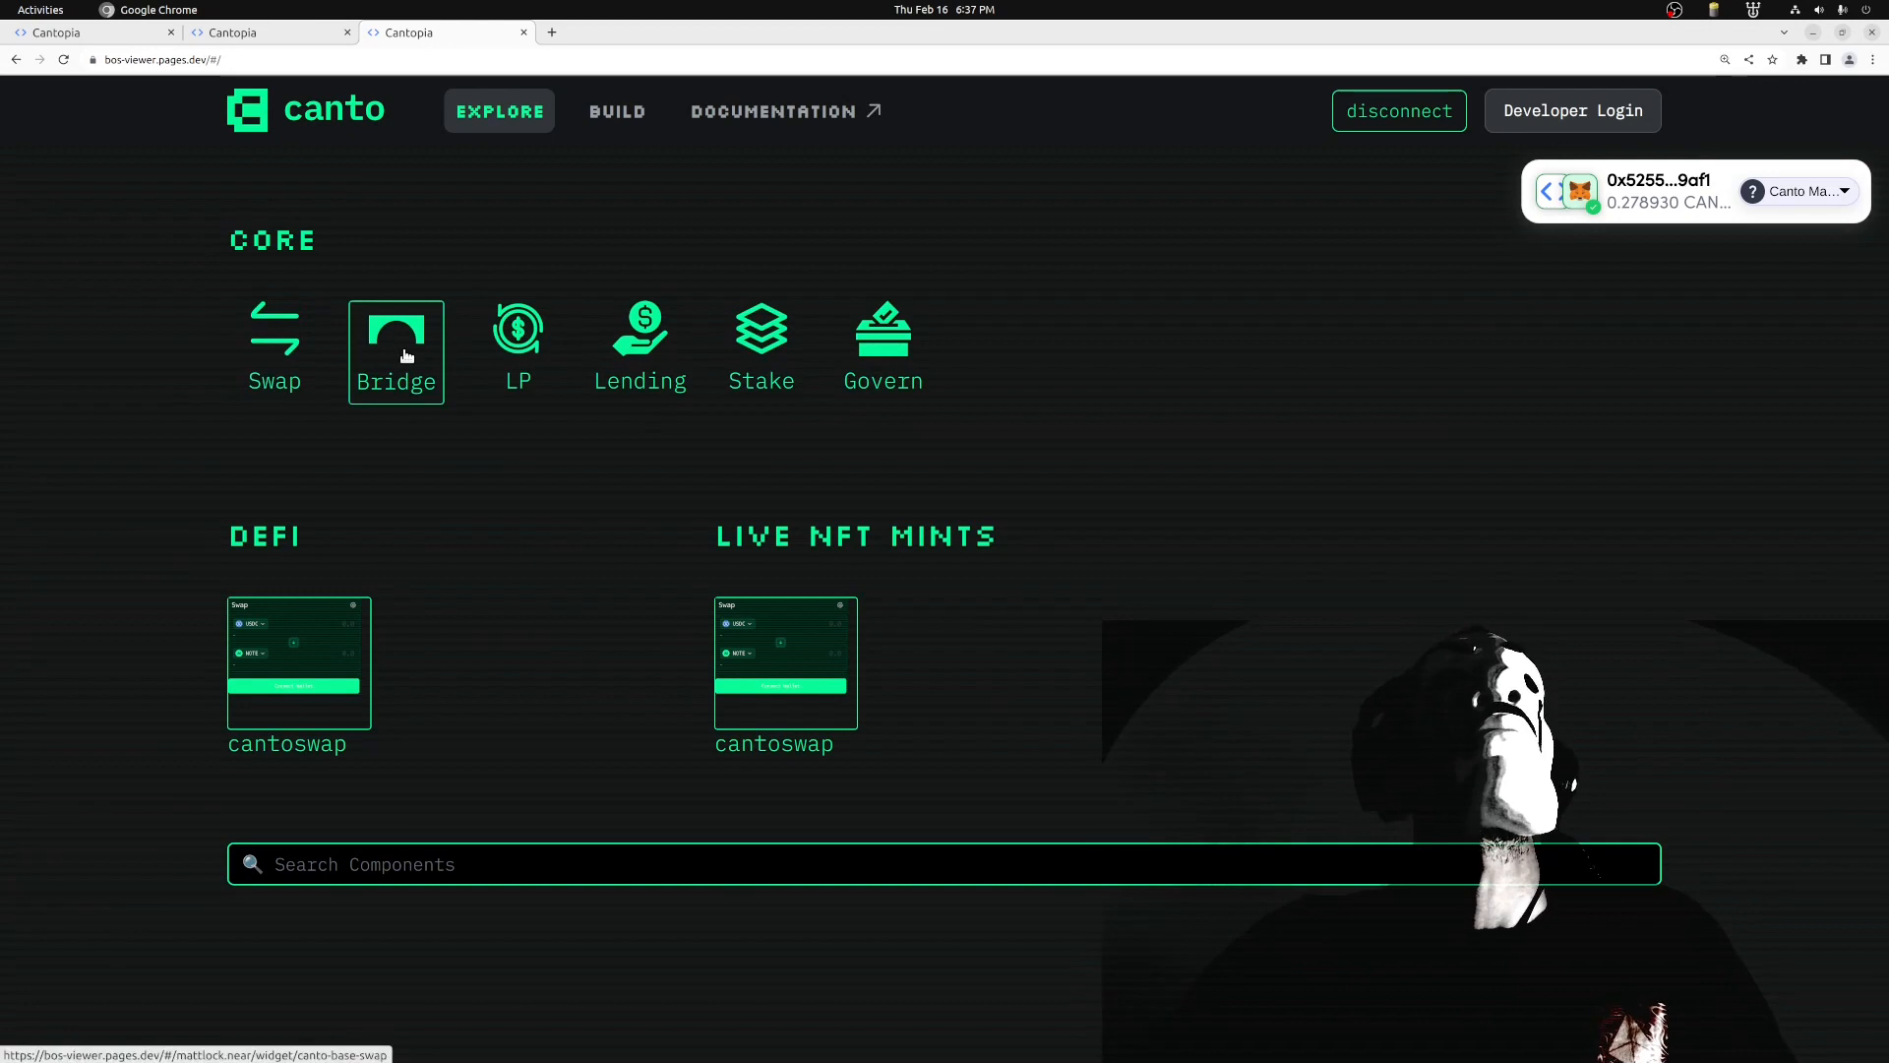